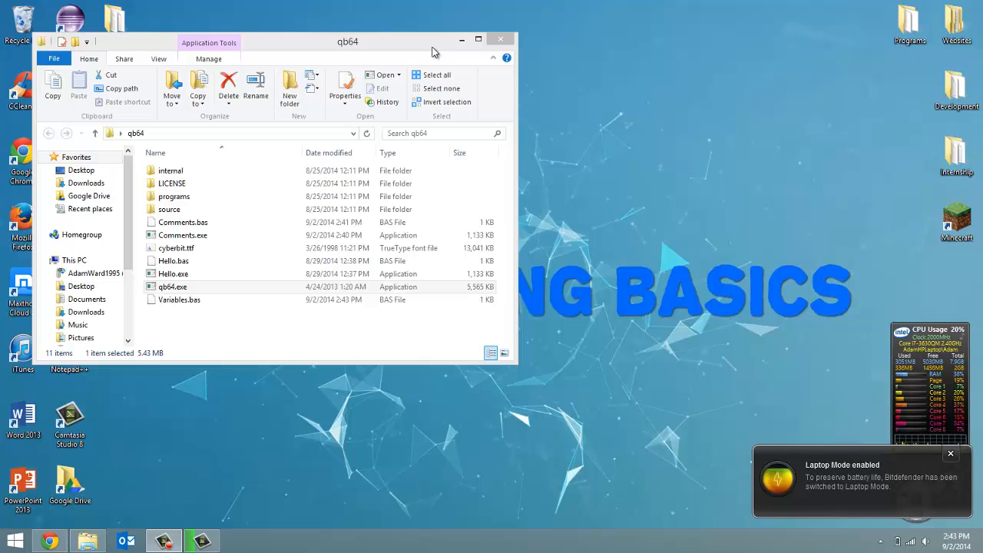
# Step: Launch QB64 and reopen Variables.bas from the recent files list
pyautogui.click(172, 183)
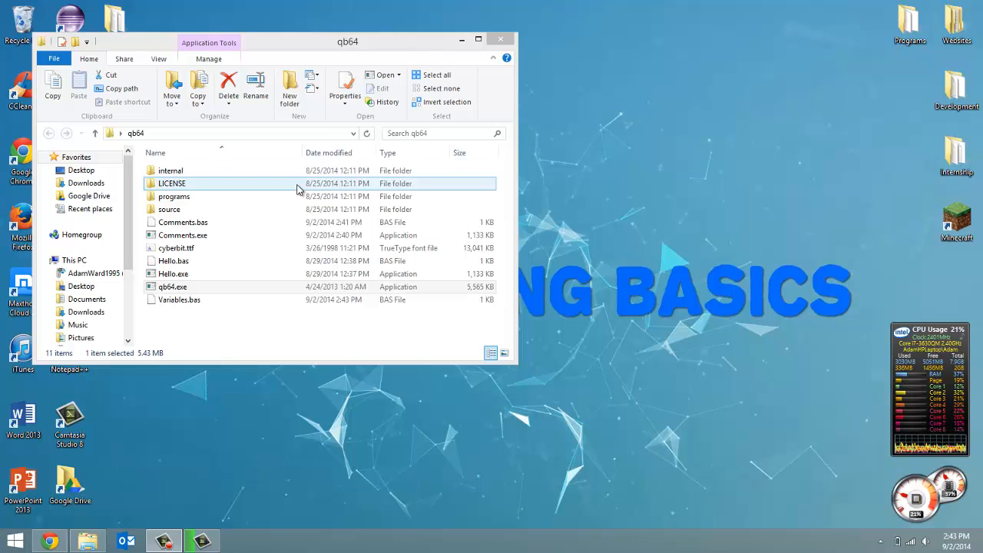
pyautogui.click(172, 287)
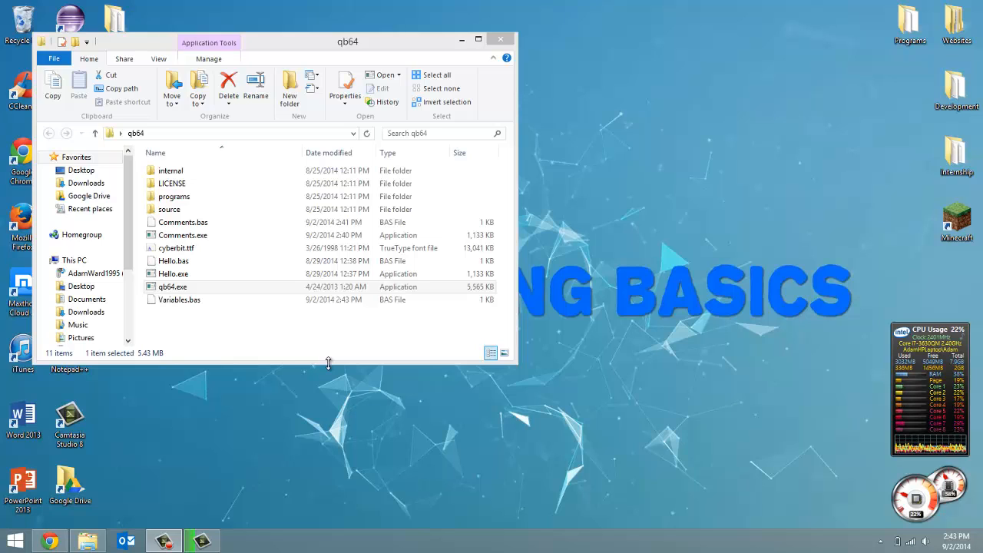
pyautogui.click(180, 299)
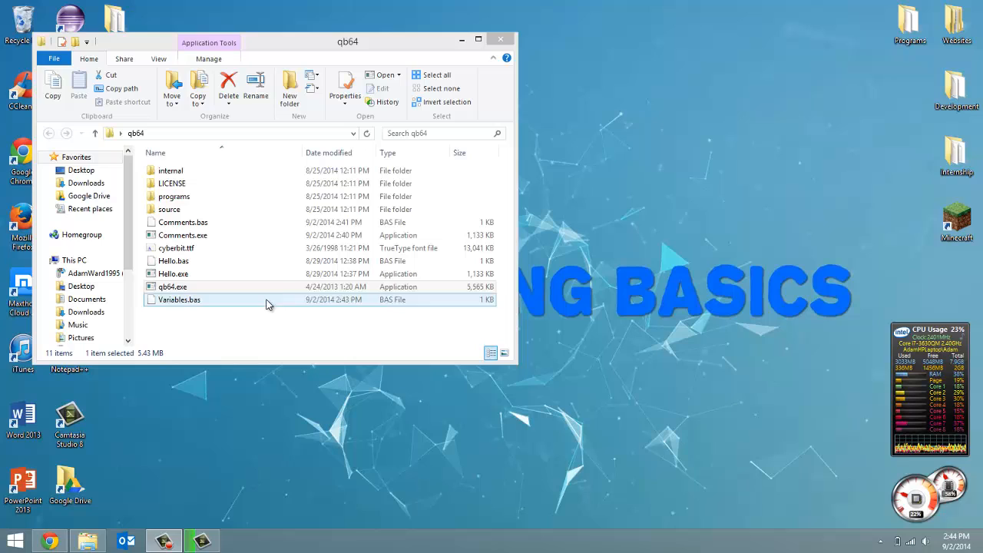
pyautogui.click(172, 286)
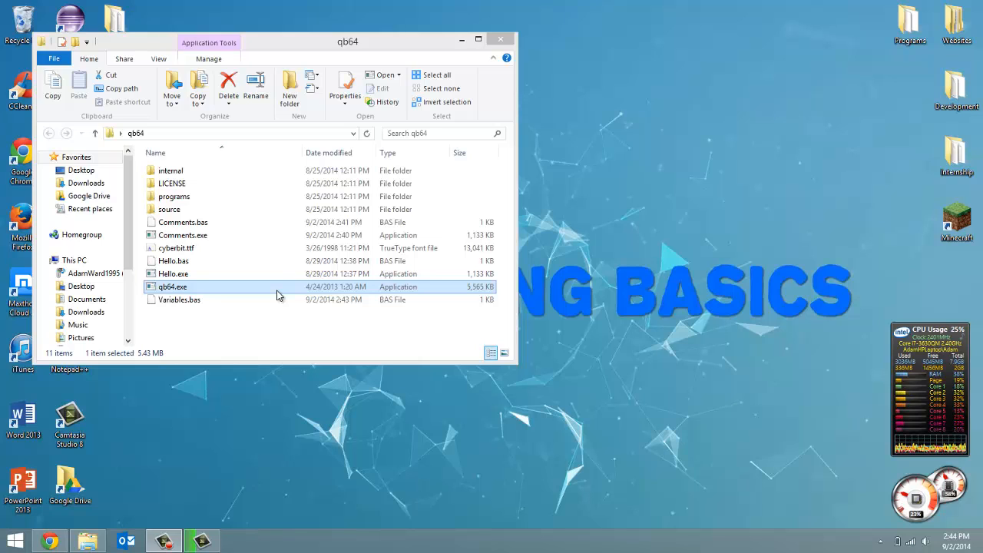
pyautogui.click(179, 299)
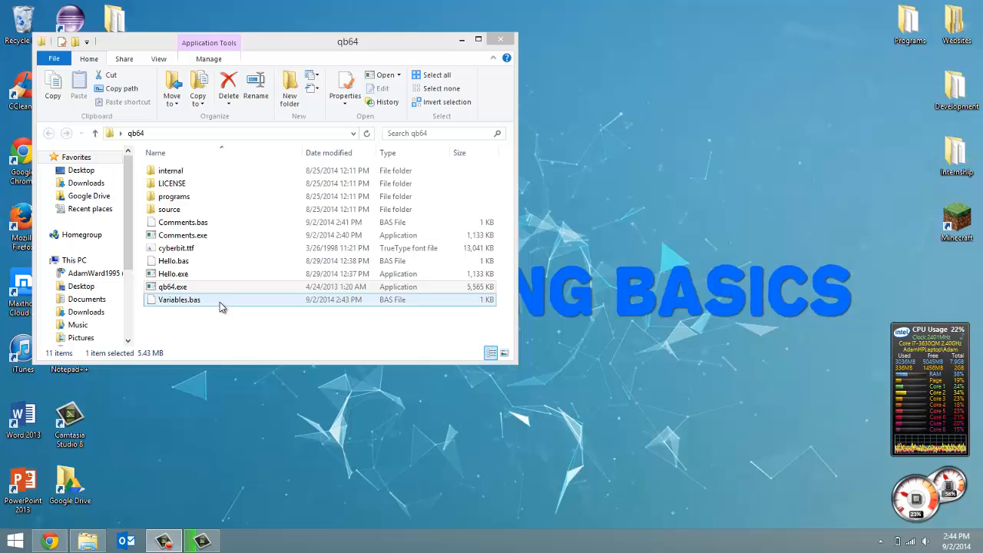
pyautogui.click(173, 287)
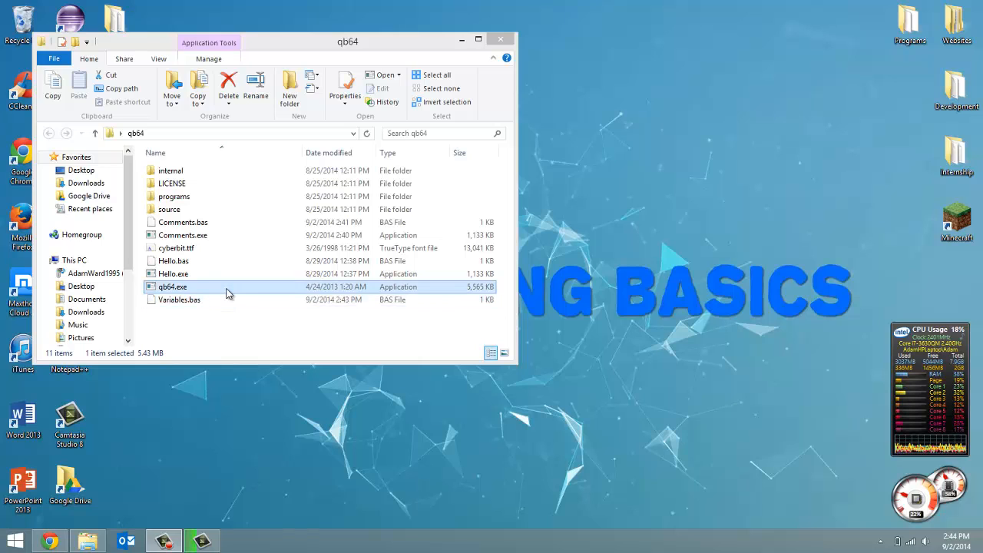
pyautogui.doubleClick(172, 287)
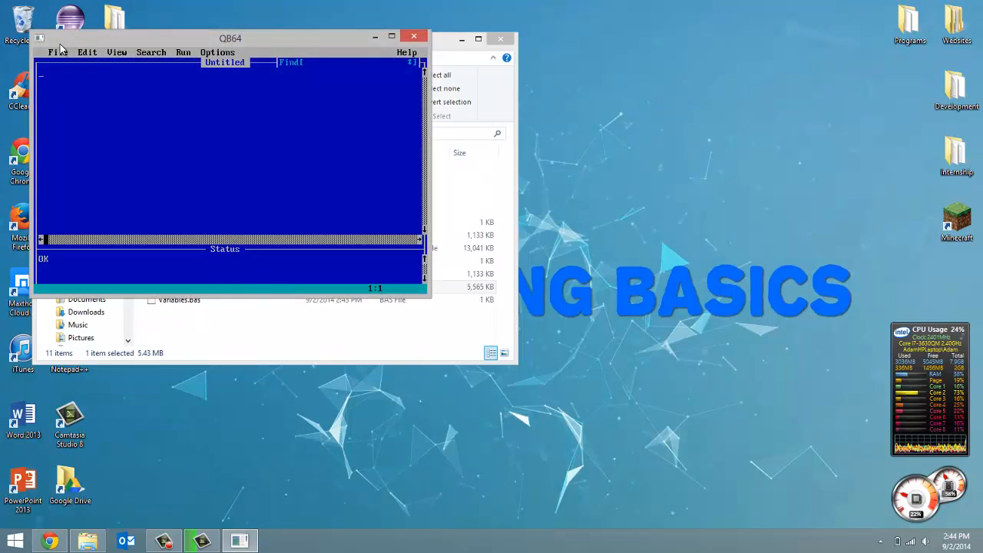
pyautogui.click(57, 52)
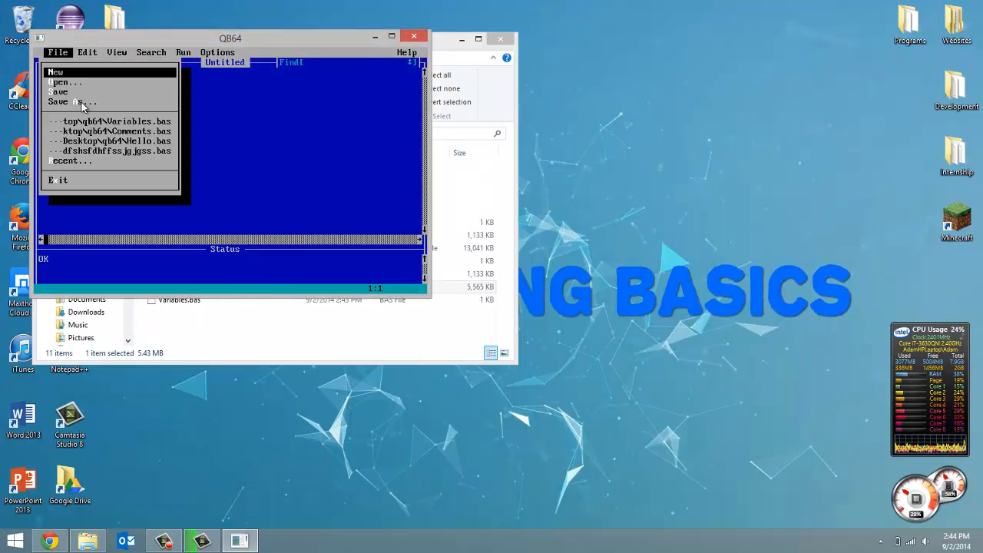
pyautogui.click(115, 122)
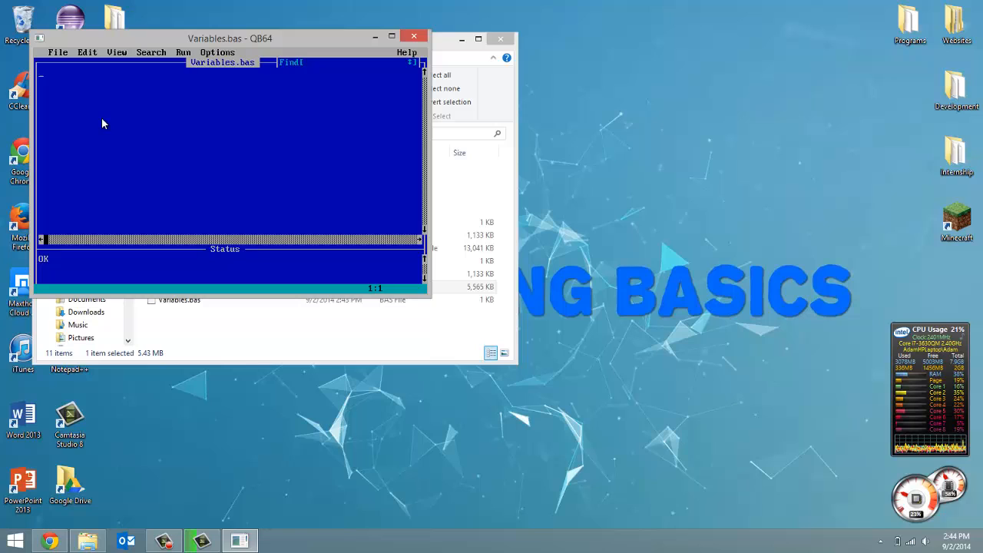
pyautogui.moveTo(183, 93)
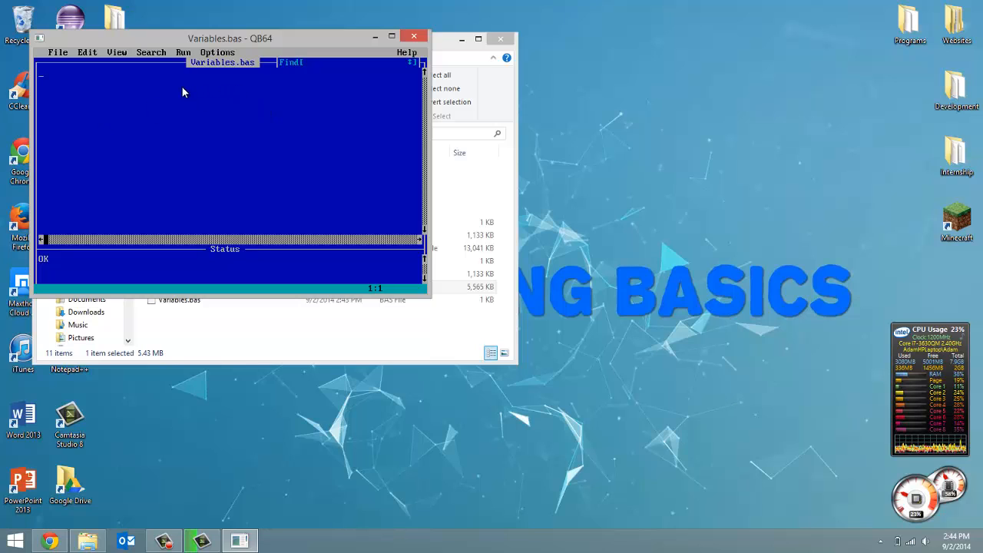
pyautogui.moveTo(197, 68)
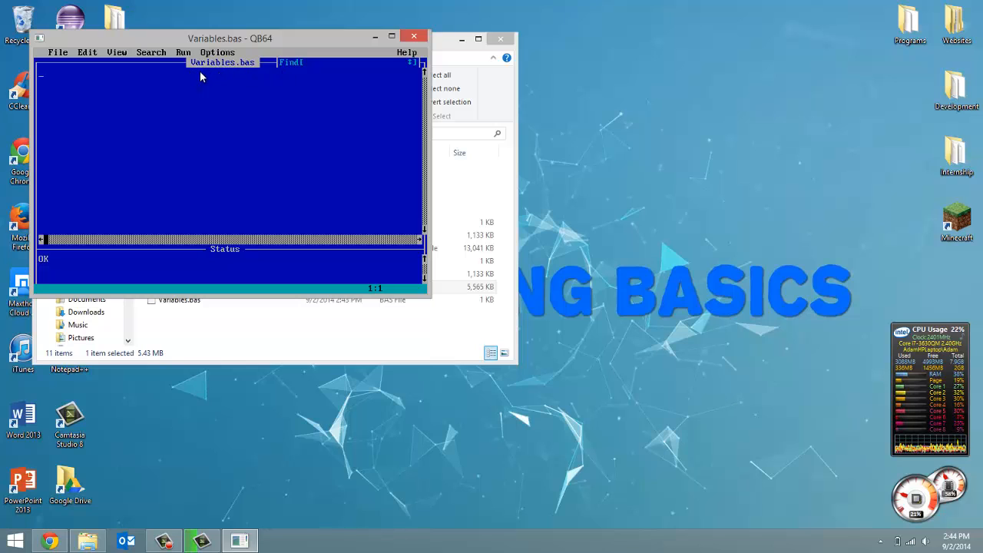
pyautogui.moveTo(161, 99)
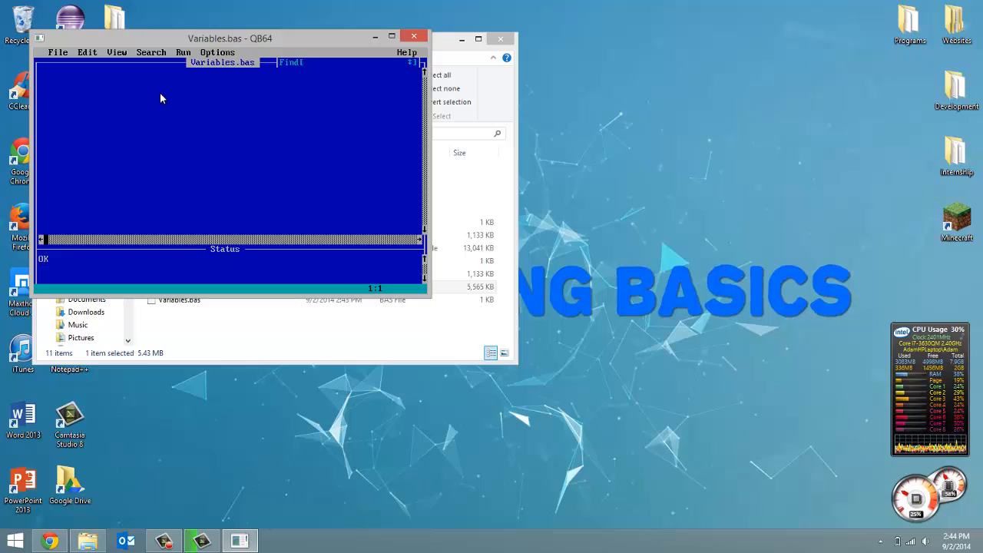
pyautogui.moveTo(58, 100)
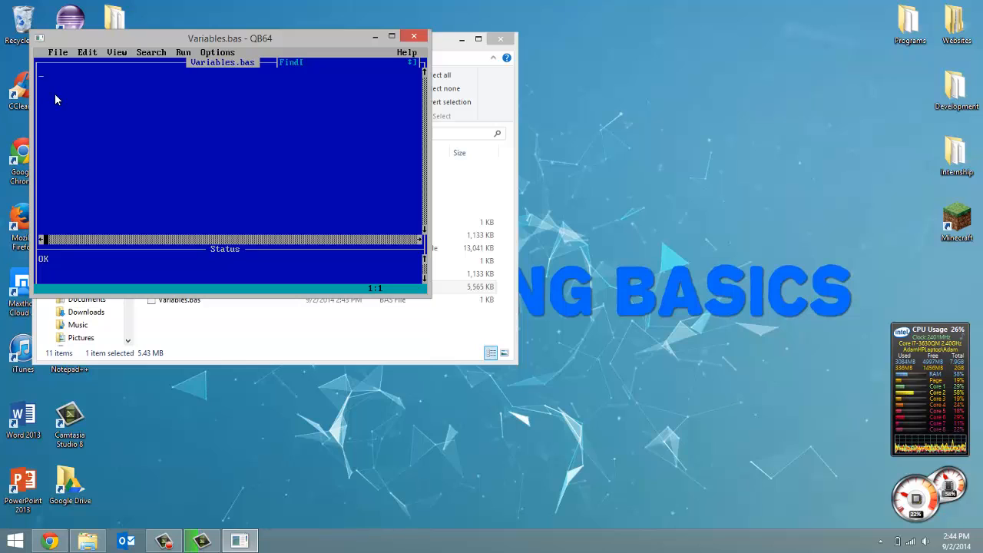
# Step: Write the comment 'string variable as the program's first line
pyautogui.write("'str")
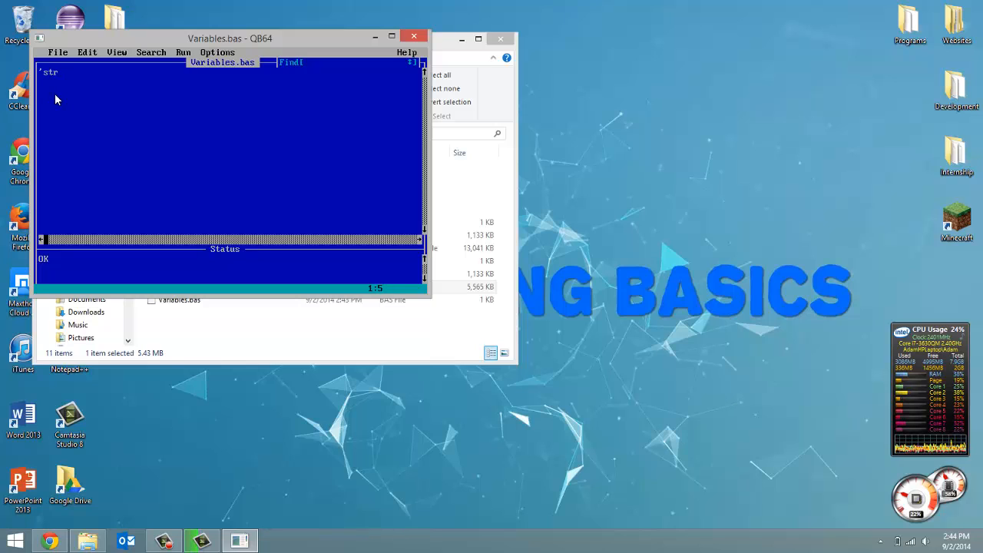
pyautogui.write('ing')
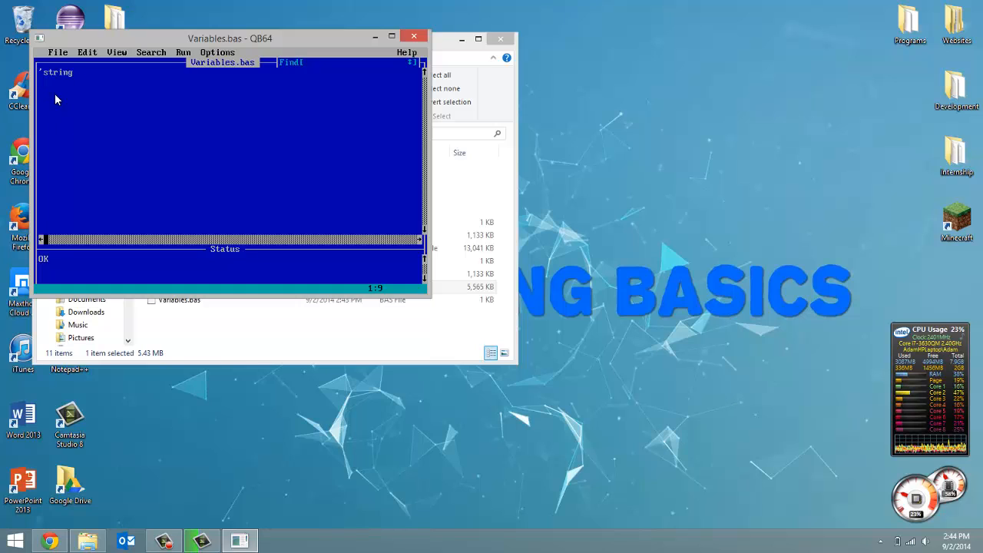
pyautogui.write('vari')
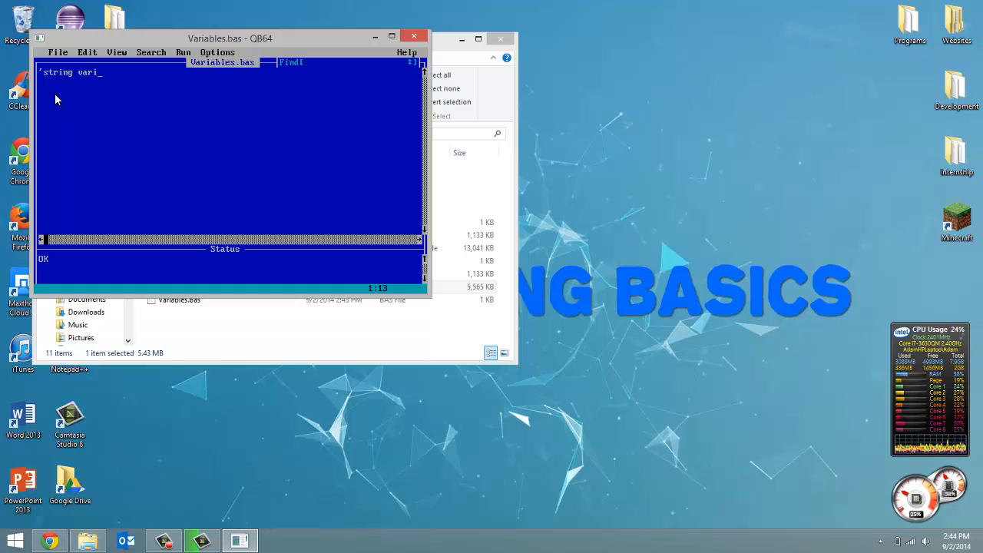
pyautogui.write('able')
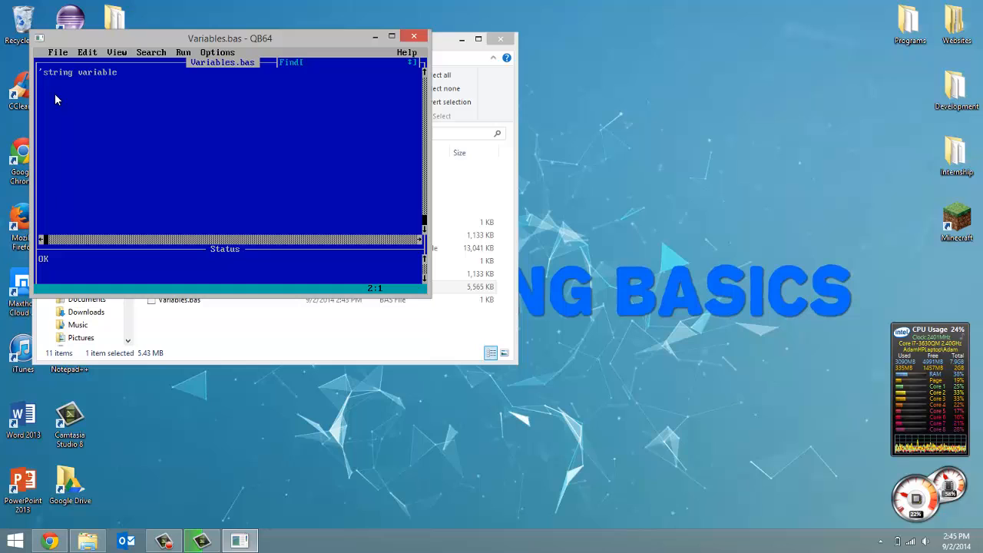
# Step: Assign "Hello World, I am " to hello$ on the second line
pyautogui.write('hello')
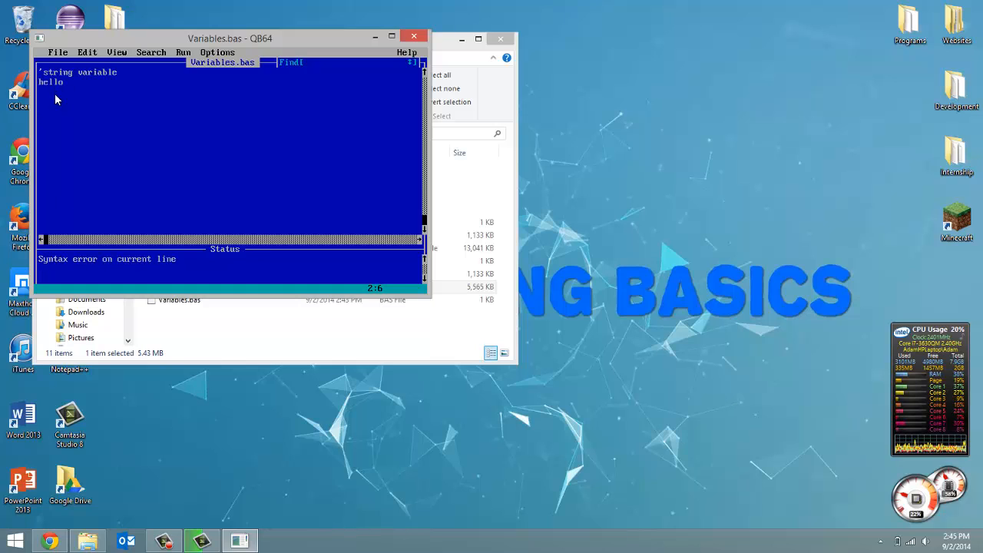
pyautogui.write('$')
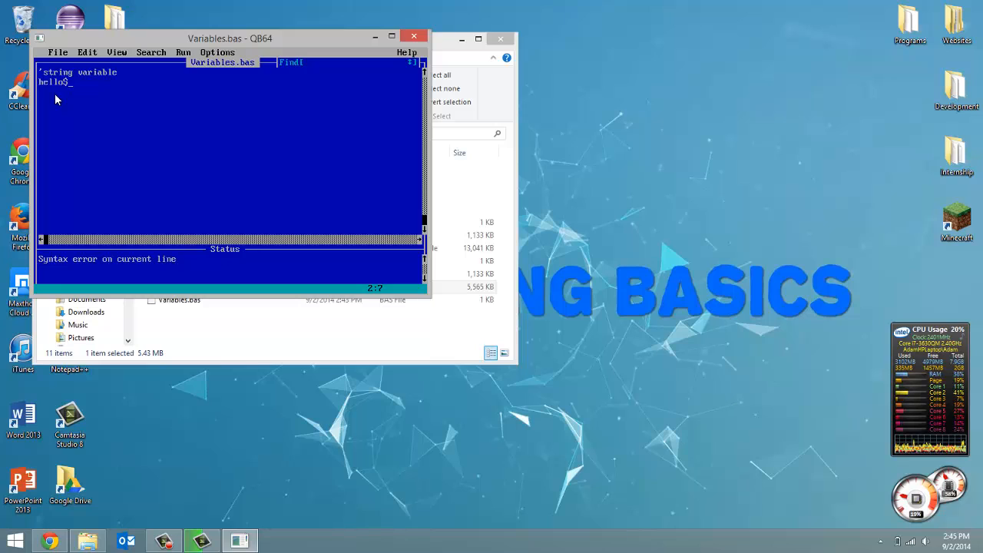
pyautogui.write('=')
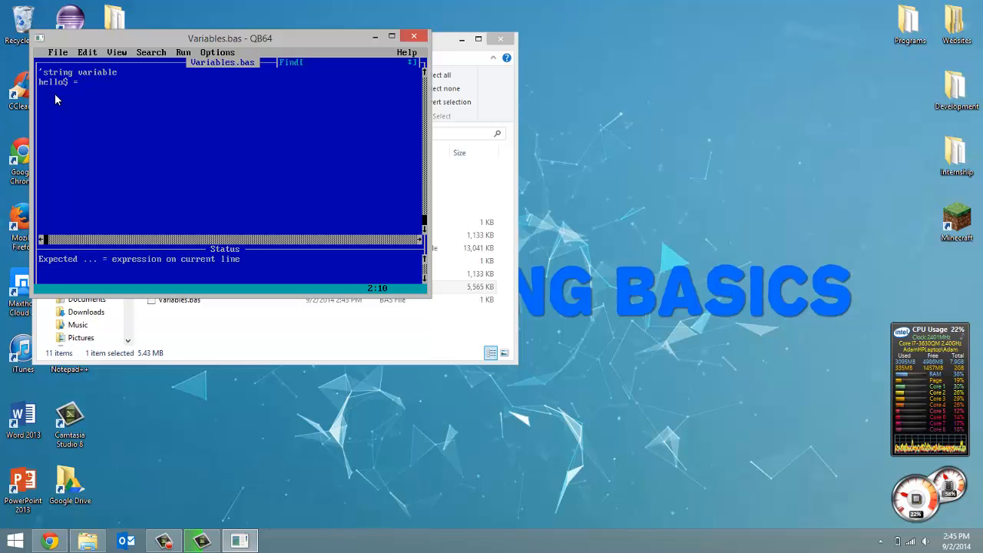
pyautogui.write('"Hel')
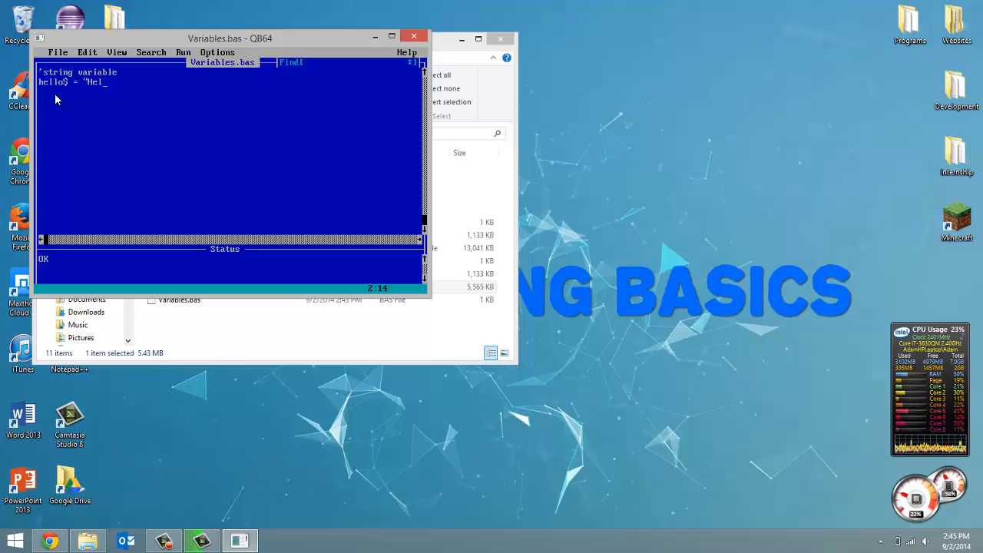
pyautogui.write('lo World')
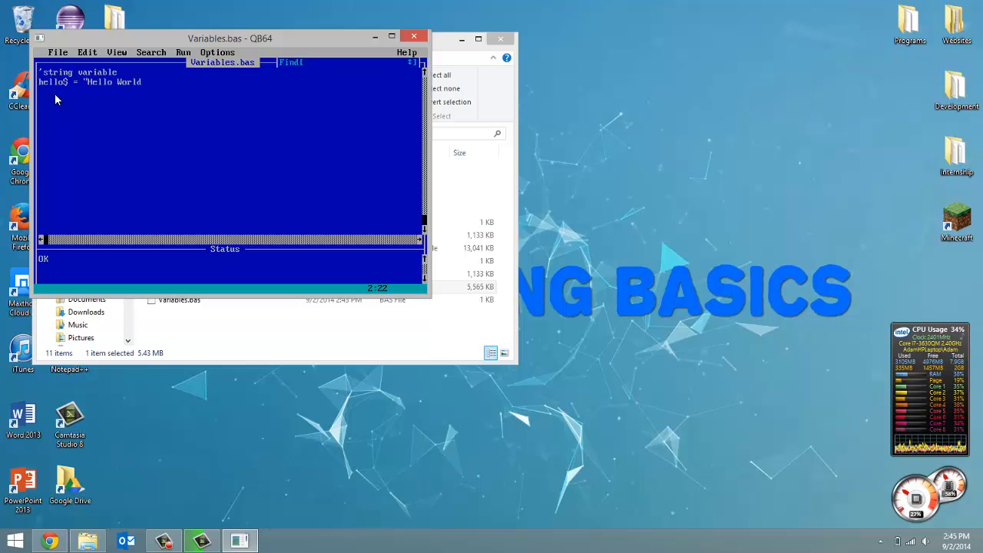
pyautogui.write(', I')
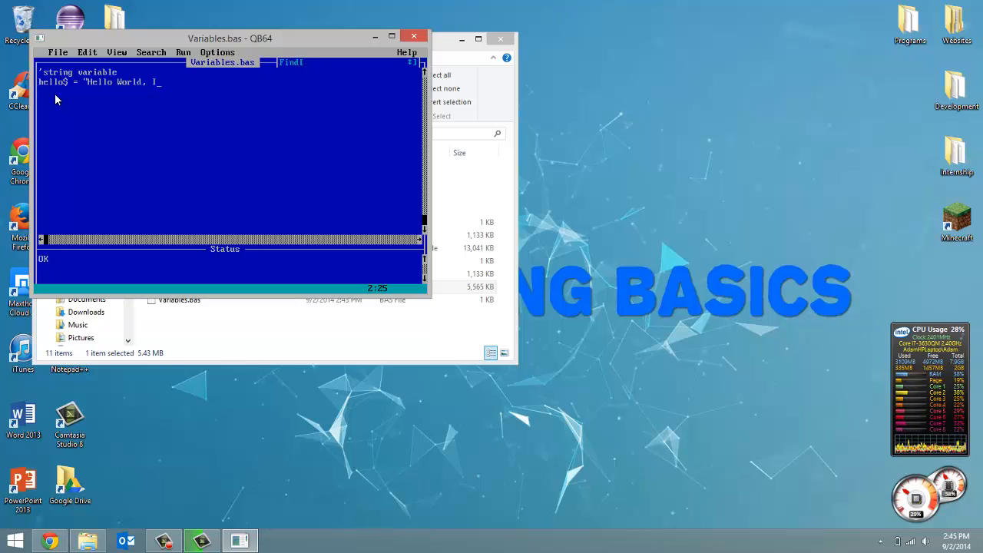
pyautogui.write('am')
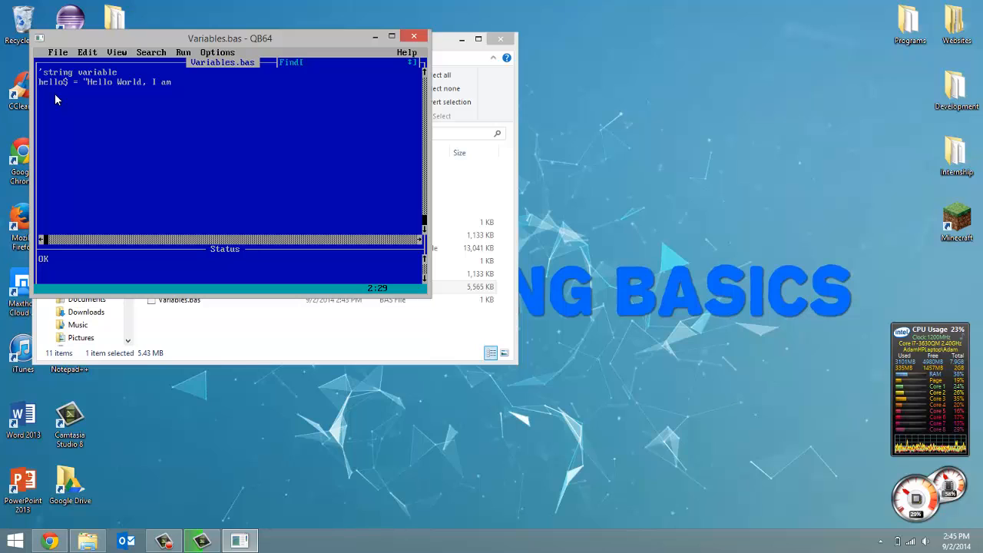
pyautogui.write('"')
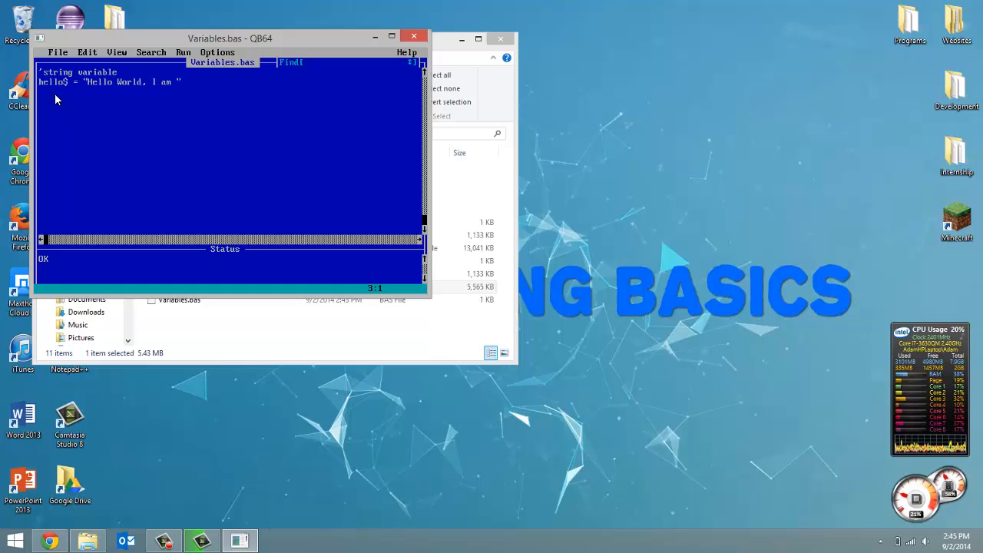
pyautogui.moveTo(154, 143)
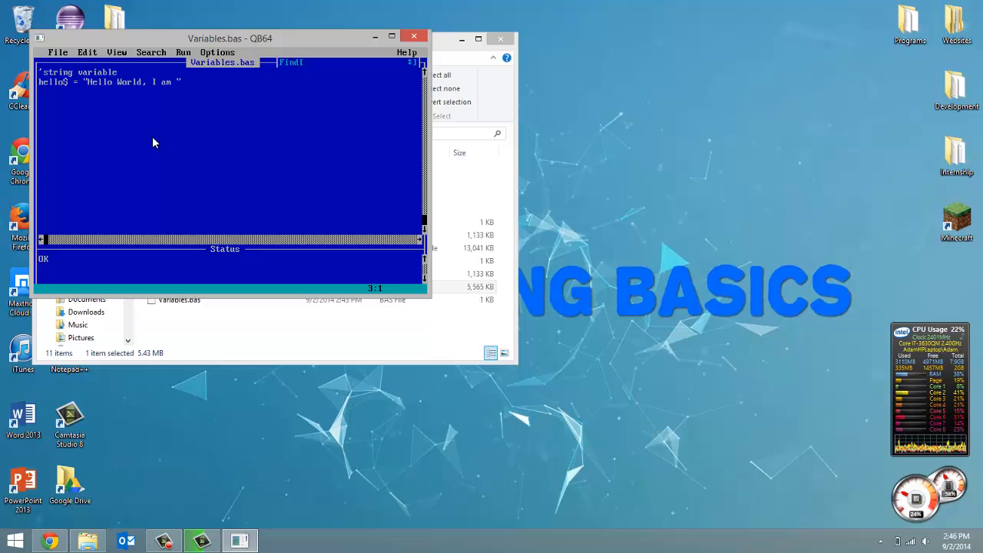
# Step: Add the line PRINT hello$ in uppercase and start a new line
pyautogui.write('print')
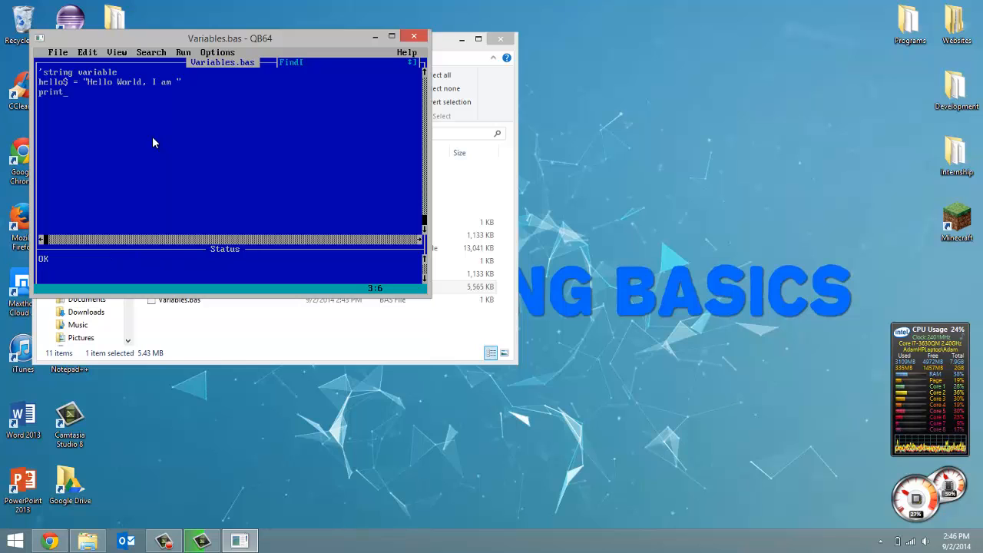
pyautogui.press('Backspace')
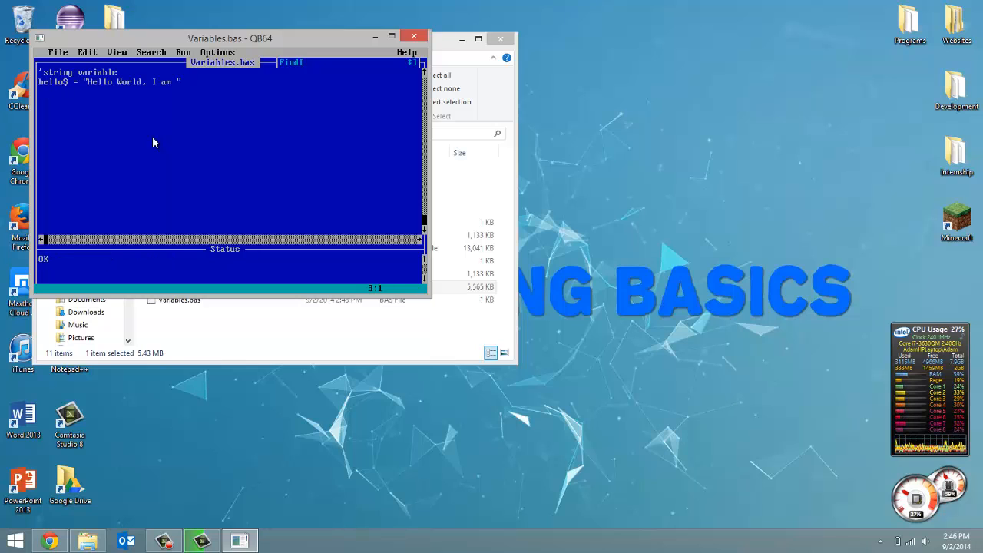
pyautogui.write('PRINT')
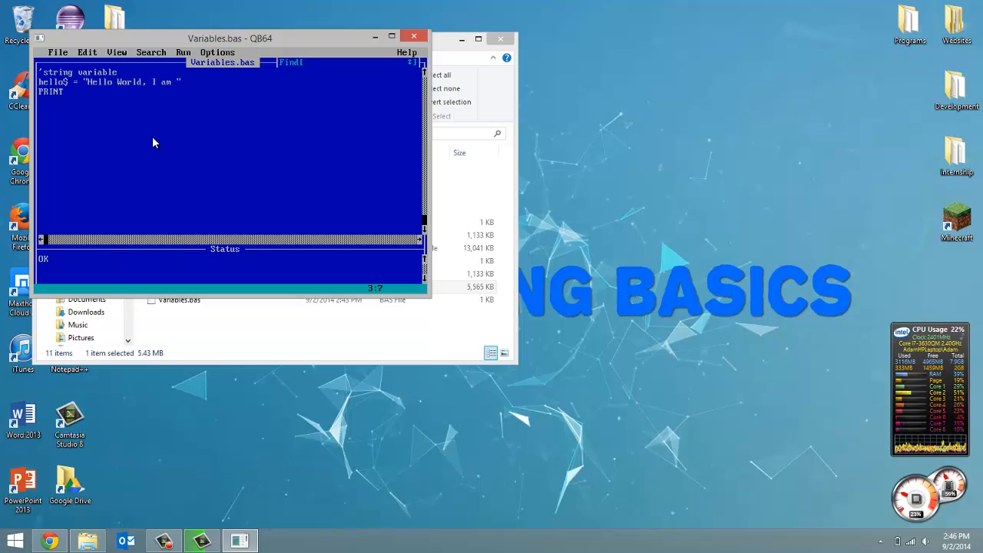
pyautogui.write('hello')
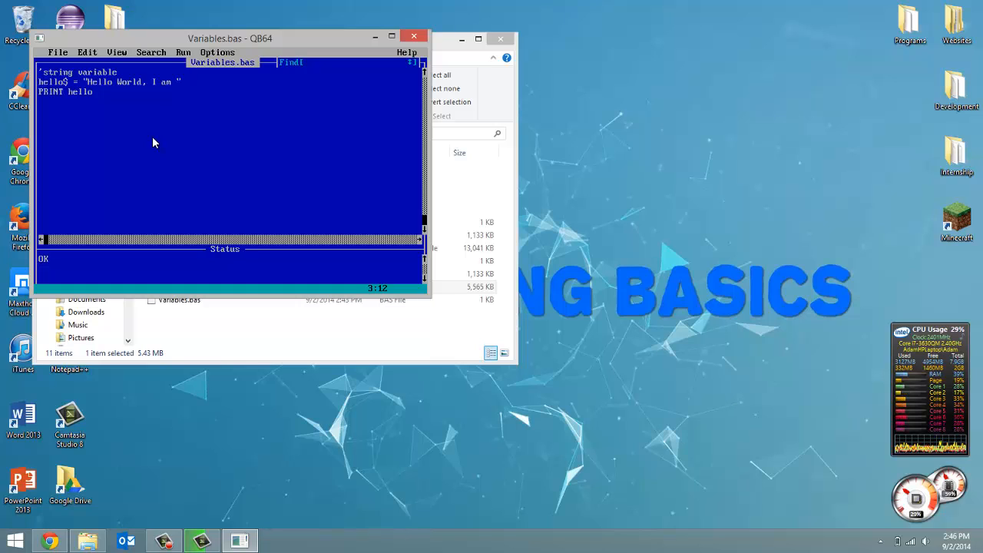
pyautogui.write('$')
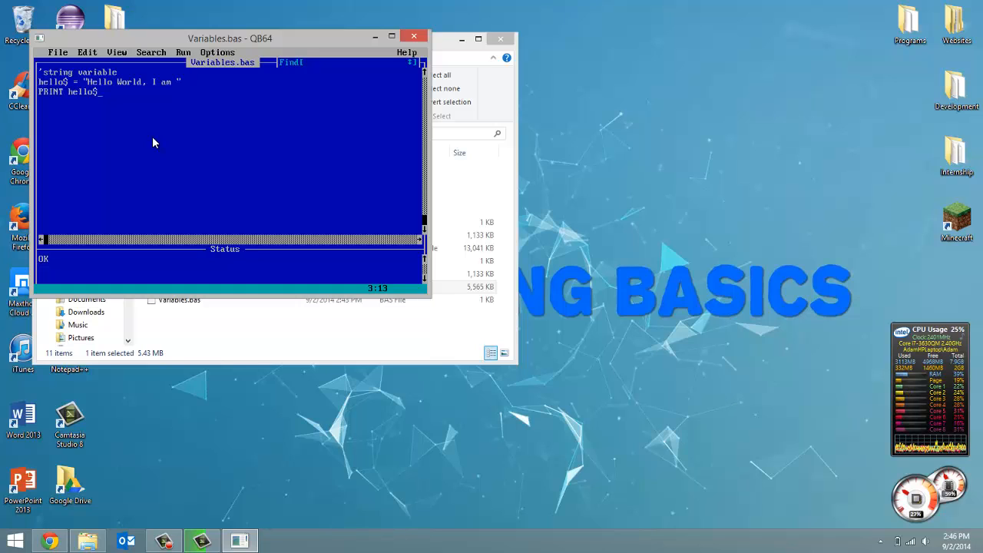
pyautogui.press('Return')
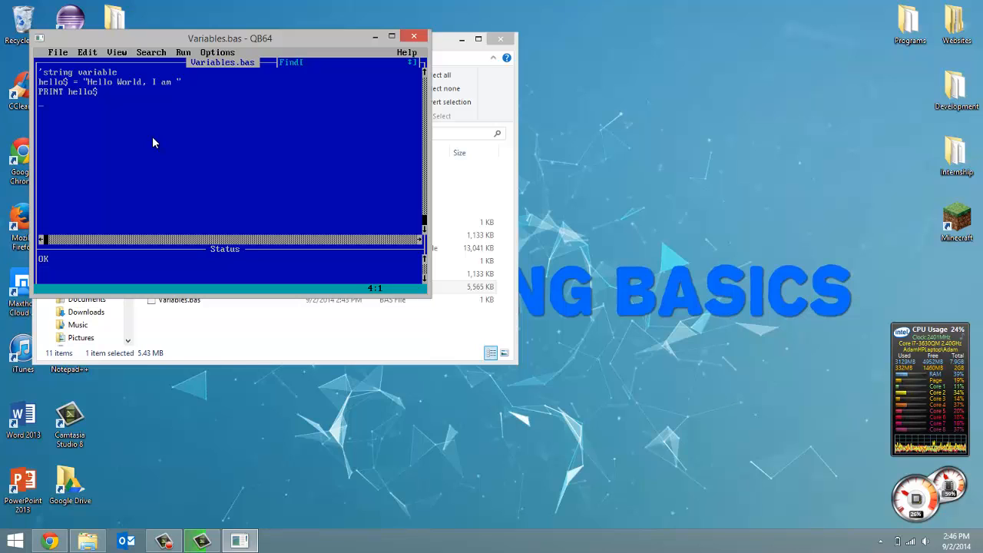
# Step: Add age = 19 with a 'numeric variable comment above it
pyautogui.write('age')
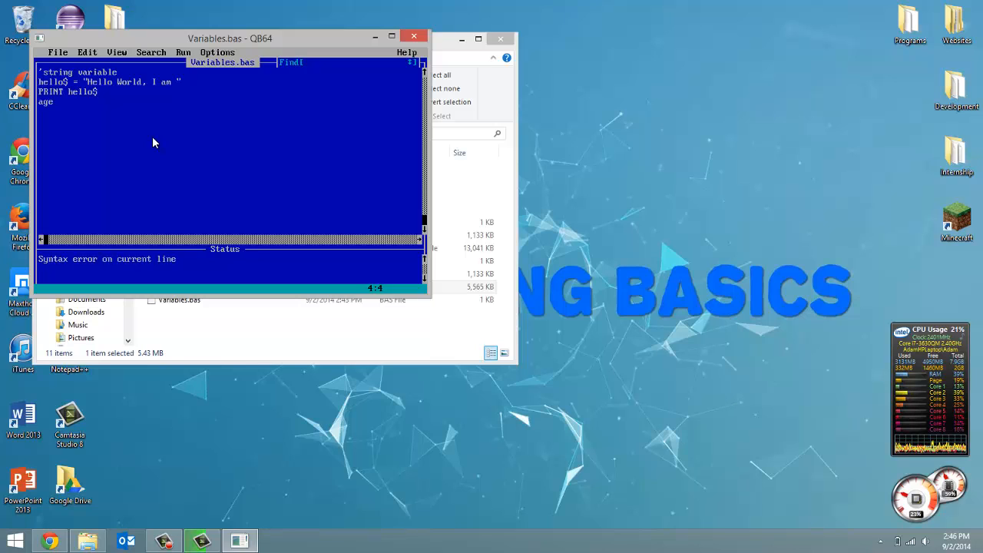
pyautogui.write('= 1')
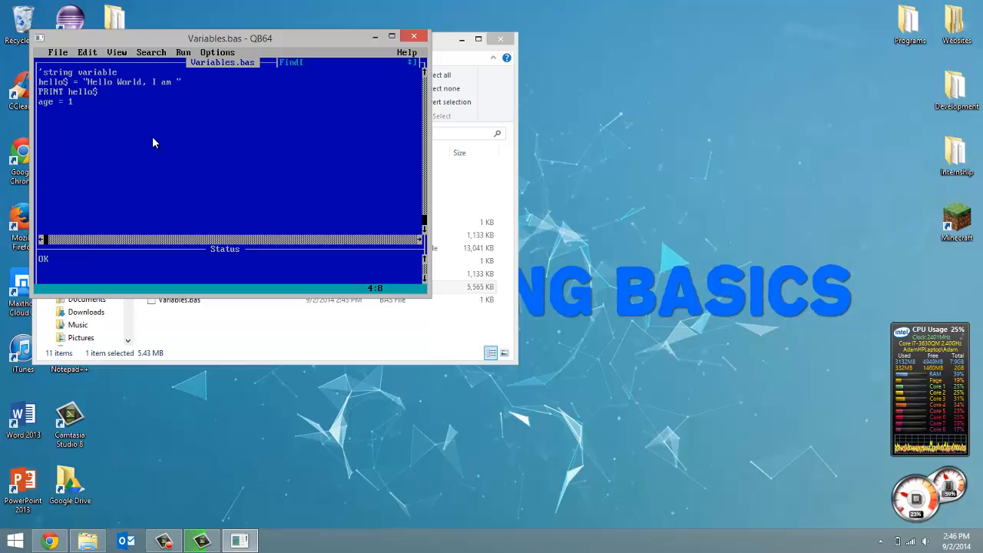
pyautogui.write('9')
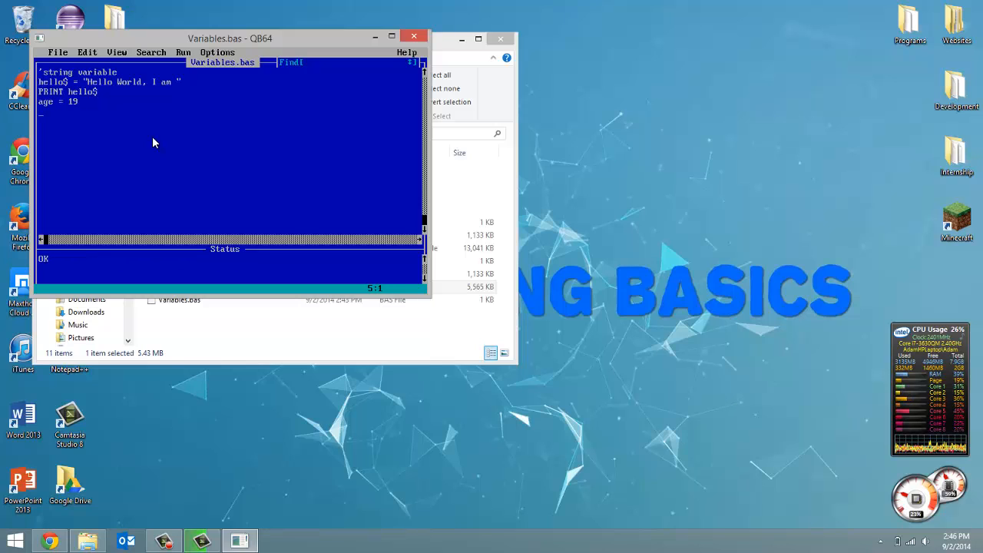
pyautogui.moveTo(53, 87)
pyautogui.write("'n")
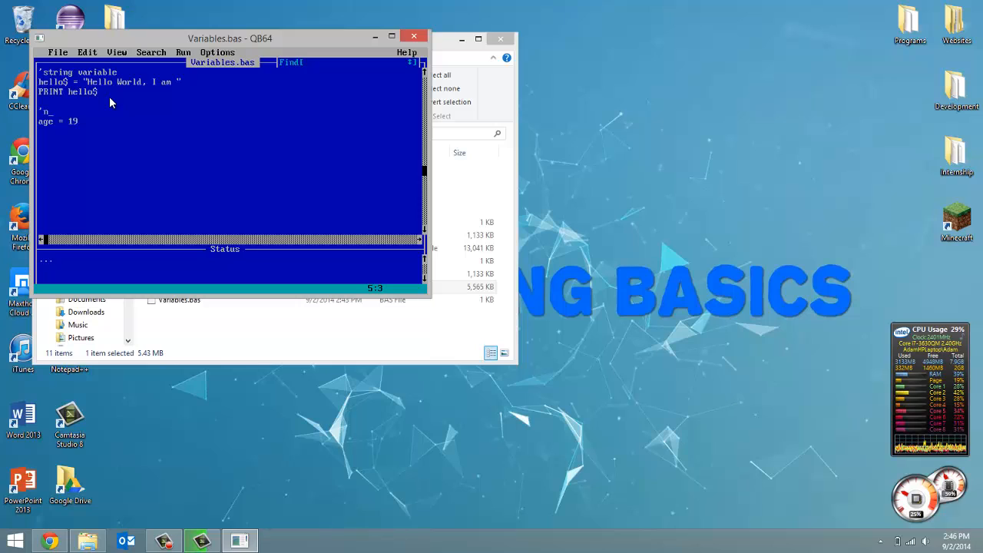
pyautogui.write('umeric')
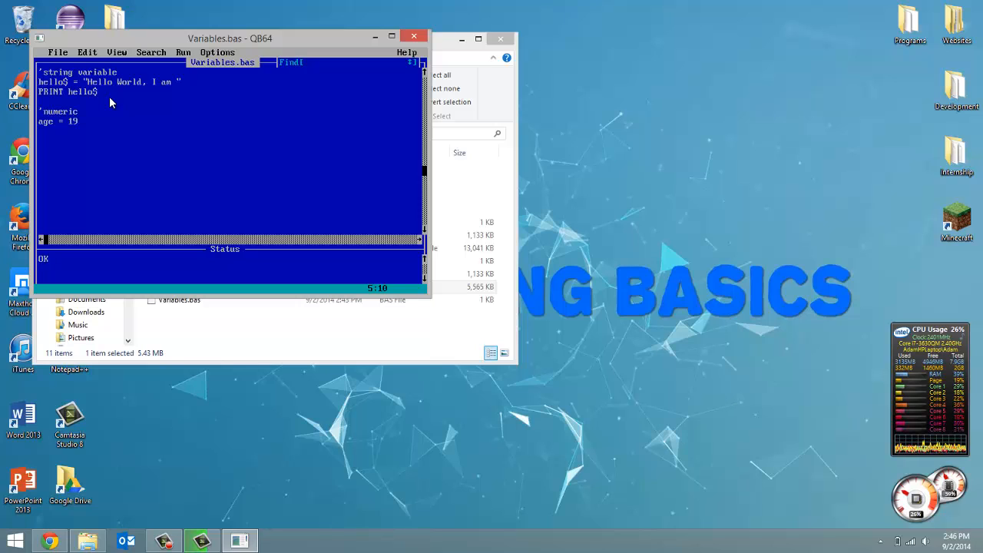
pyautogui.write('variable')
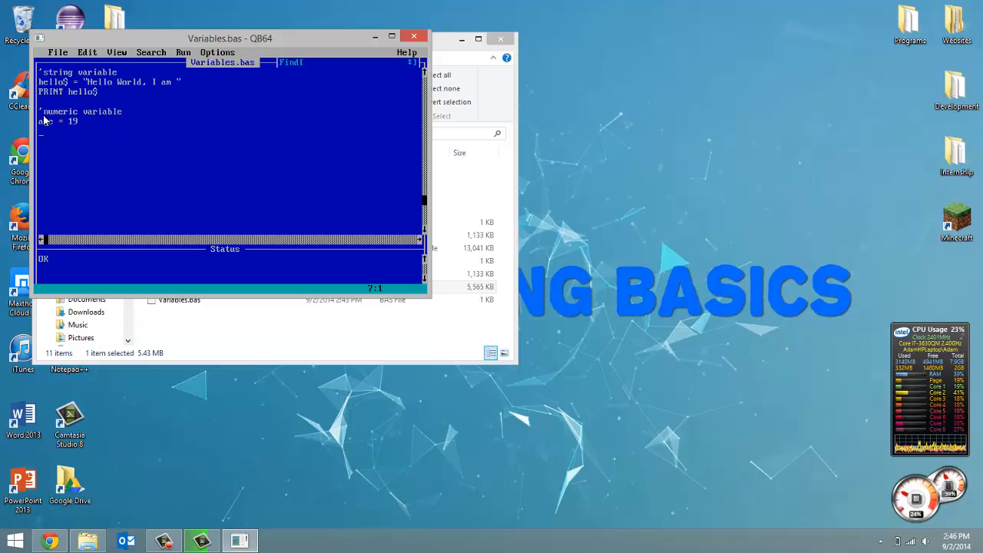
pyautogui.moveTo(192, 154)
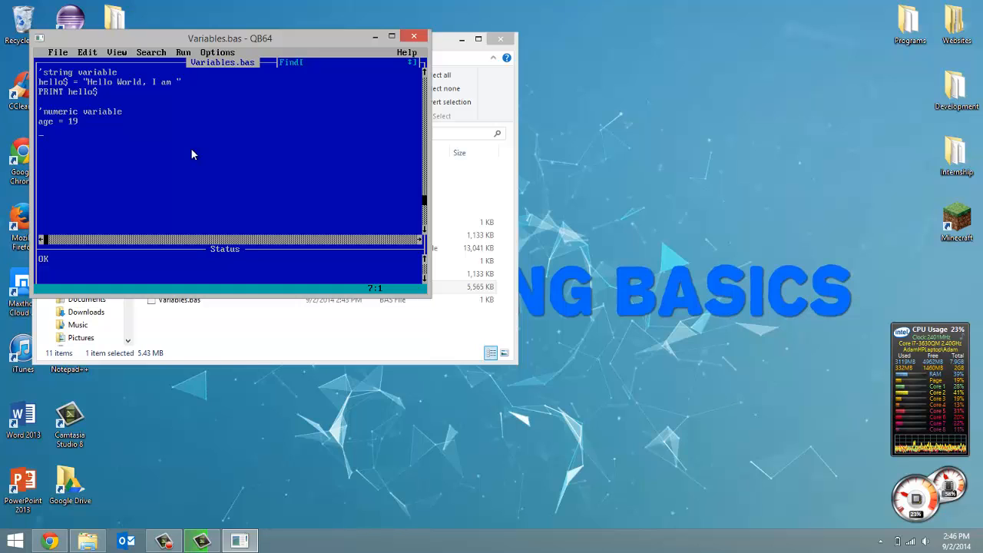
pyautogui.moveTo(166, 146)
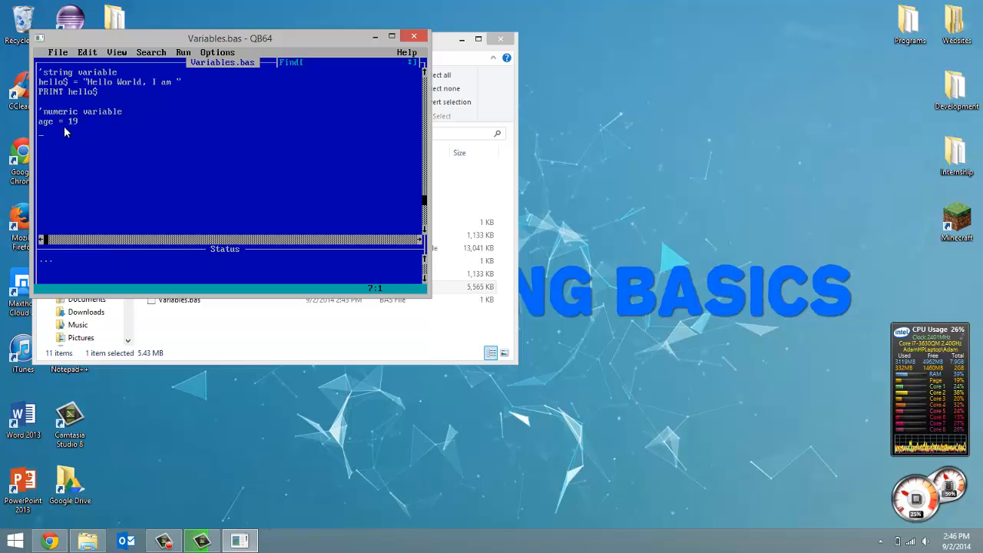
# Step: Add the line PRINT age + 1 below age = 19
pyautogui.write('PRIN')
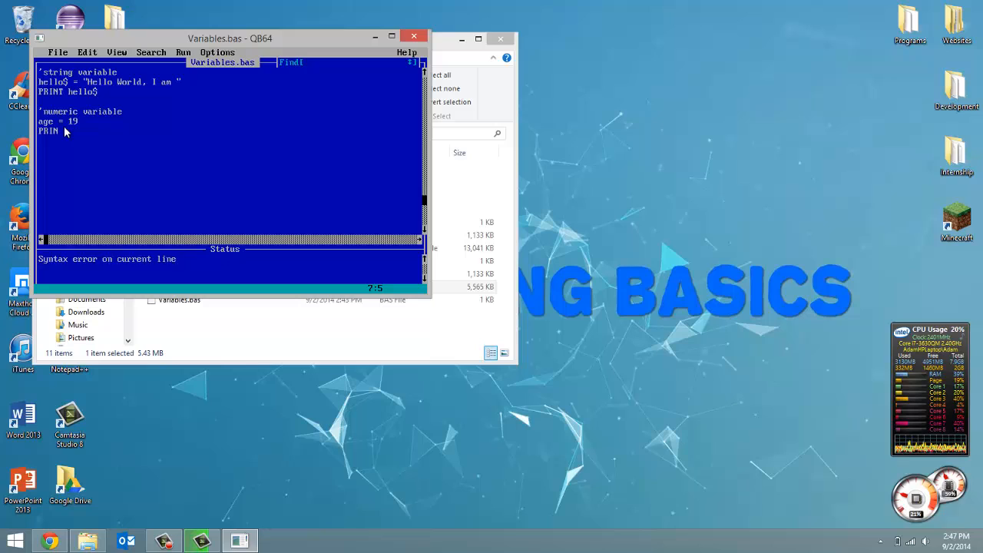
pyautogui.write('age')
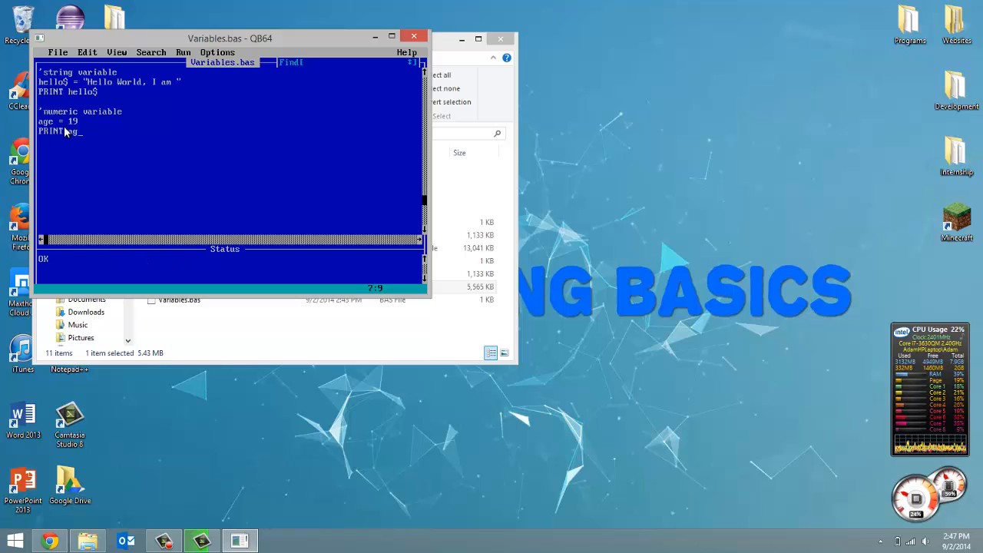
pyautogui.write('+')
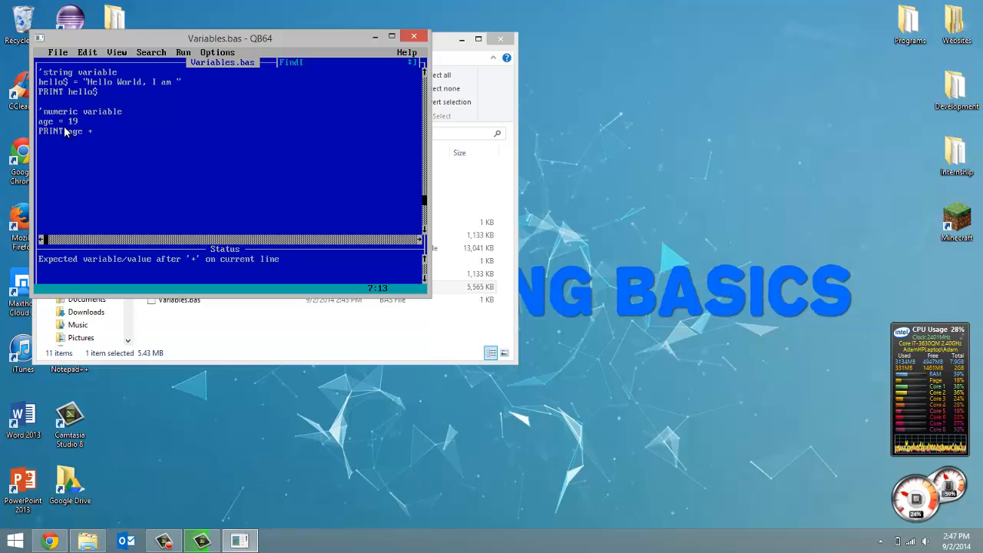
pyautogui.write('1')
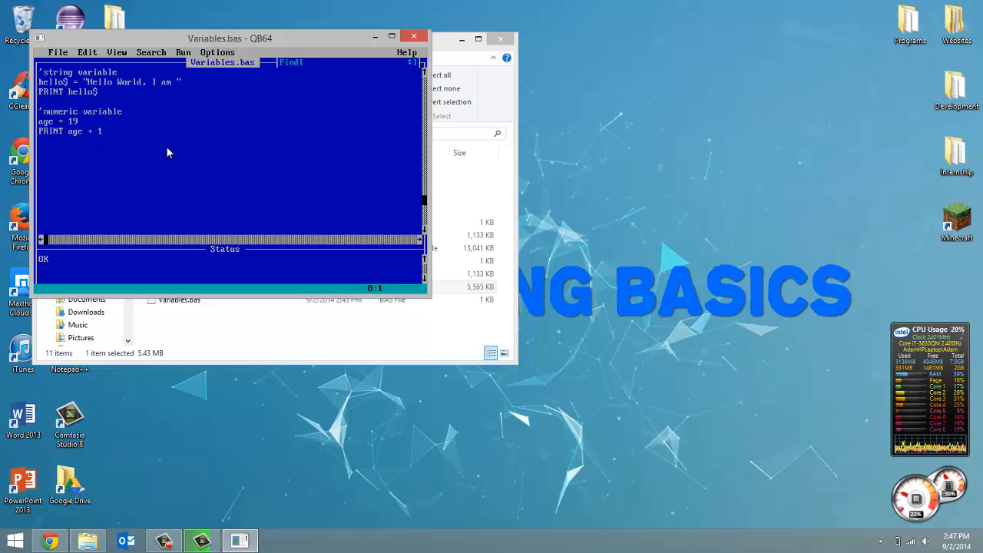
pyautogui.moveTo(377, 56)
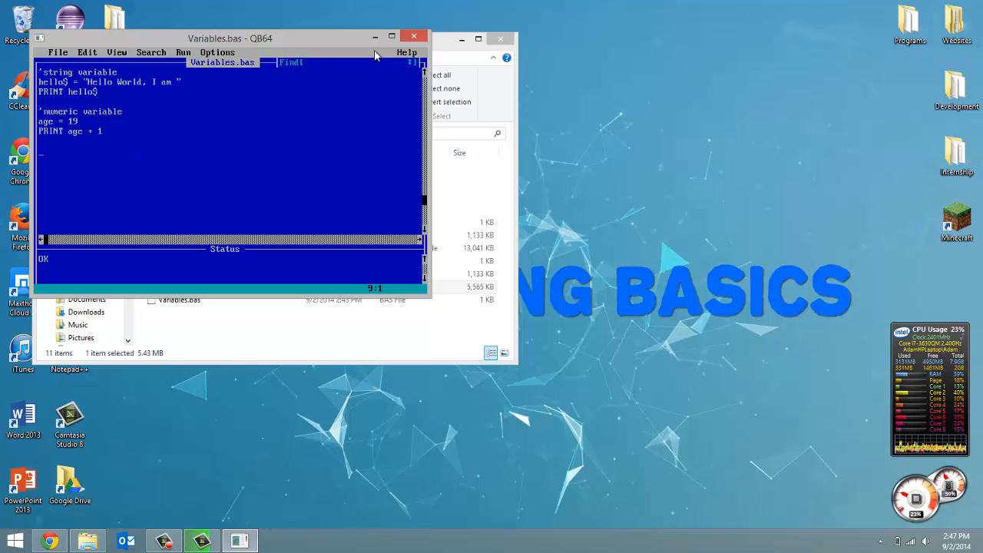
pyautogui.moveTo(112, 84)
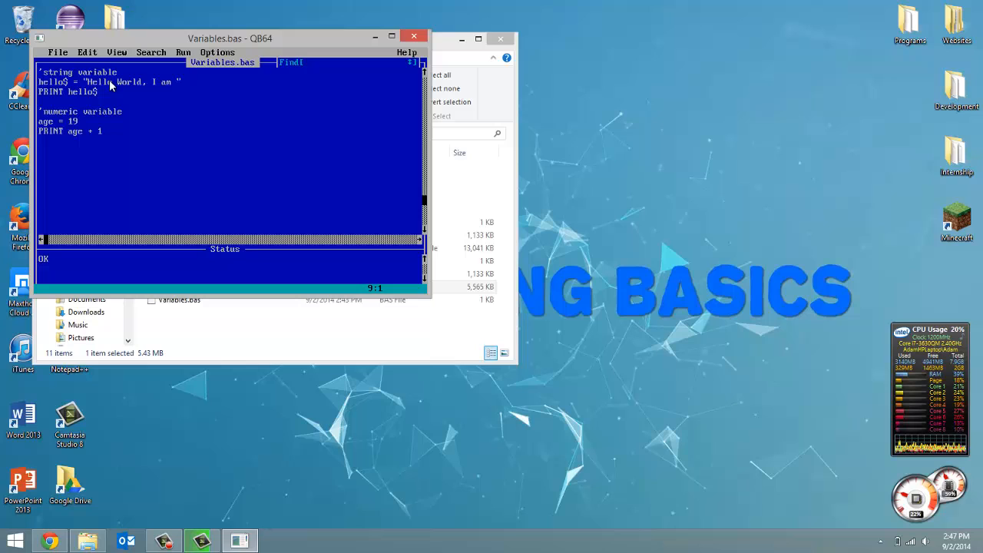
pyautogui.moveTo(160, 101)
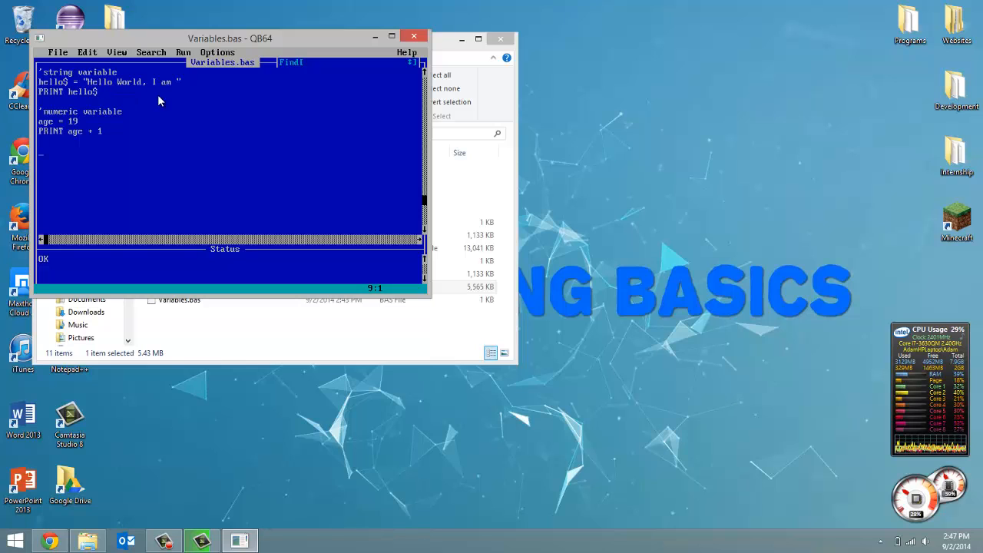
# Step: Add a final line PRINT hello$, age after PRINT age + 1
pyautogui.write('prin')
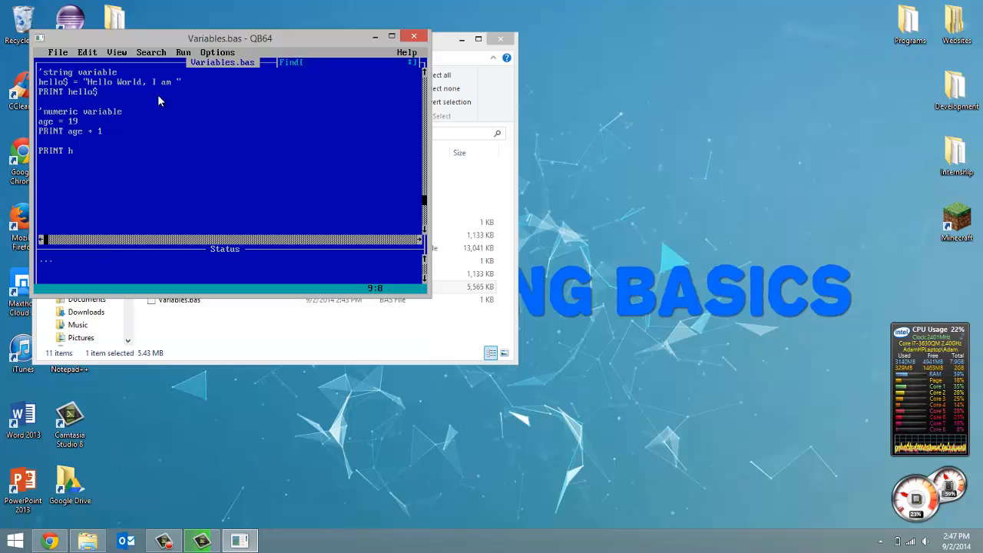
pyautogui.write('ello')
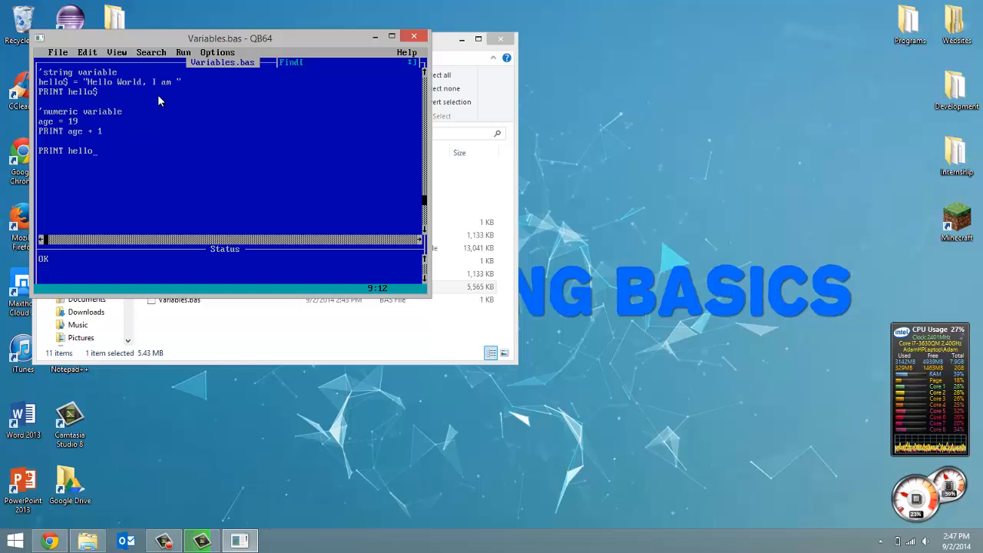
pyautogui.write('$')
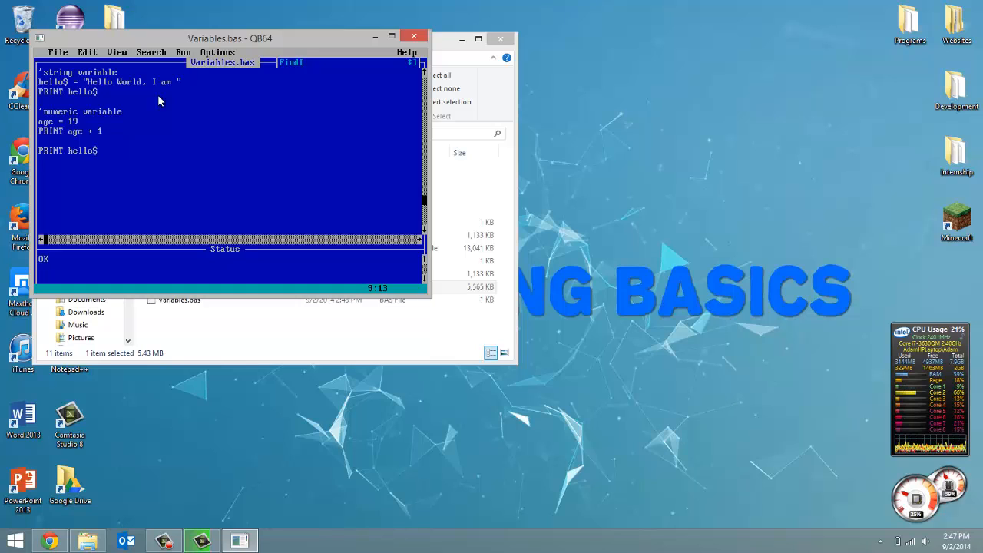
pyautogui.write(', age')
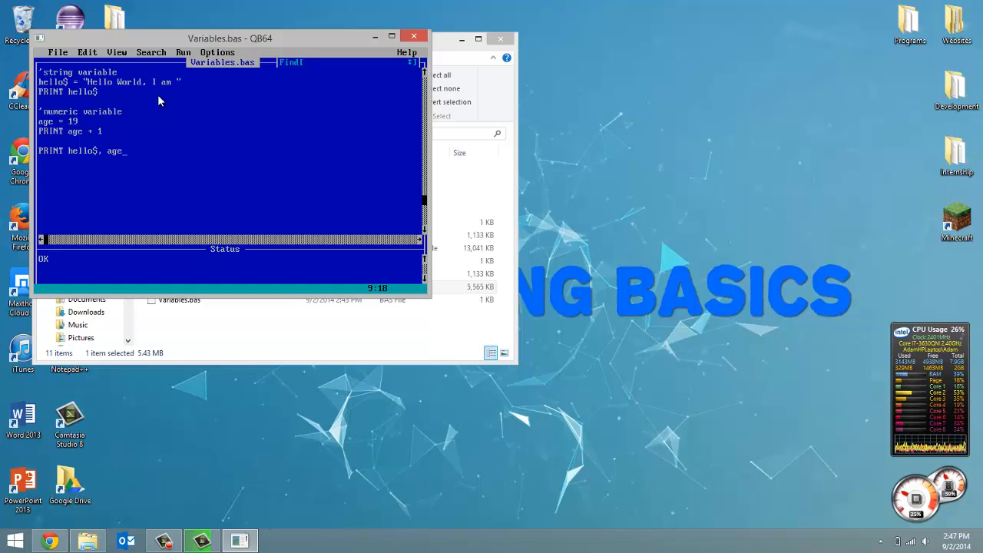
pyautogui.write('s')
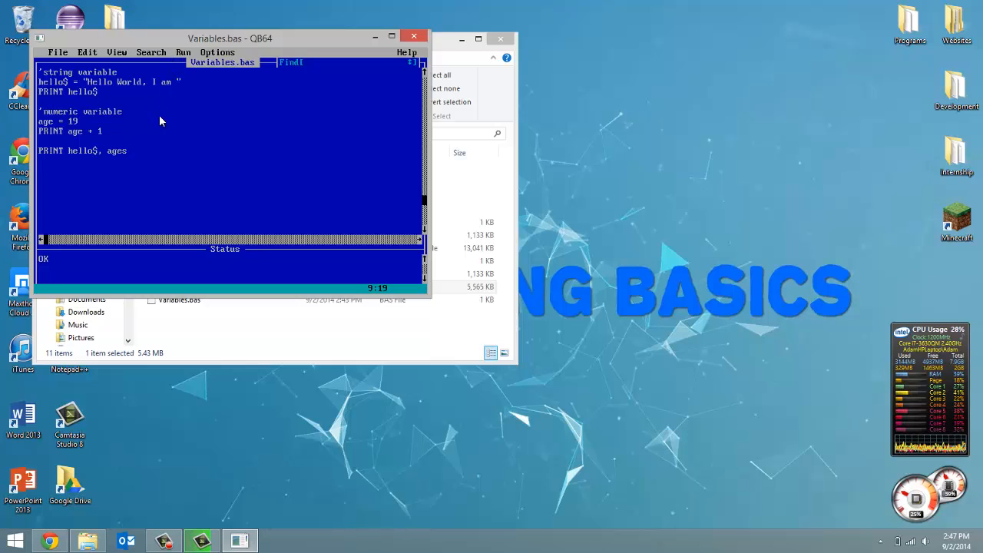
# Step: Run the program with Run > Start, showing Hello World, I am, 20 and 19
pyautogui.click(58, 52)
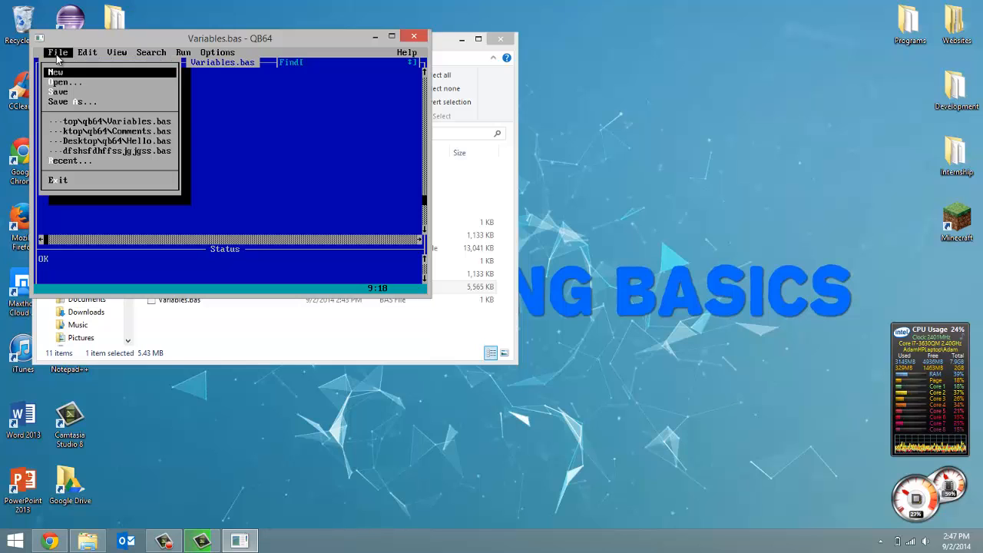
pyautogui.click(183, 52)
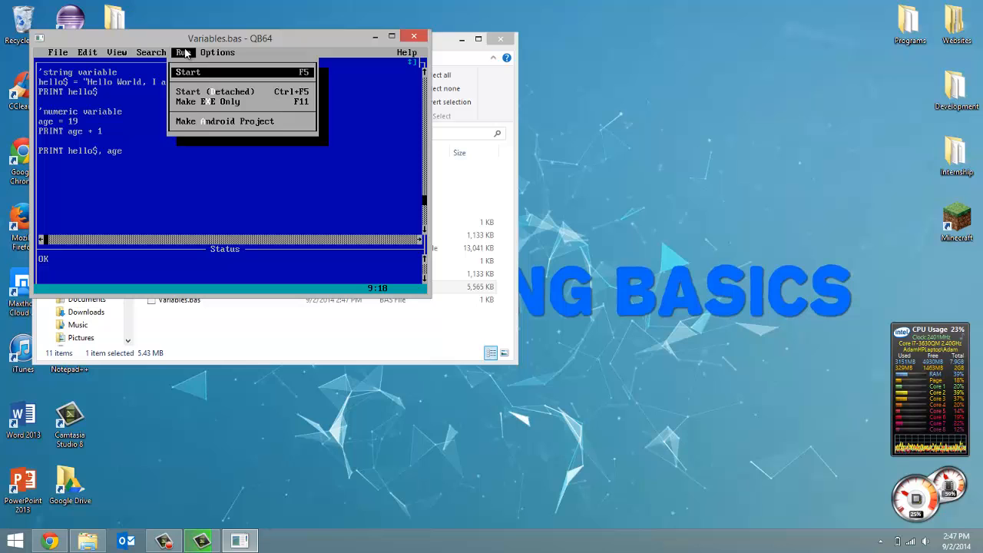
pyautogui.click(187, 71)
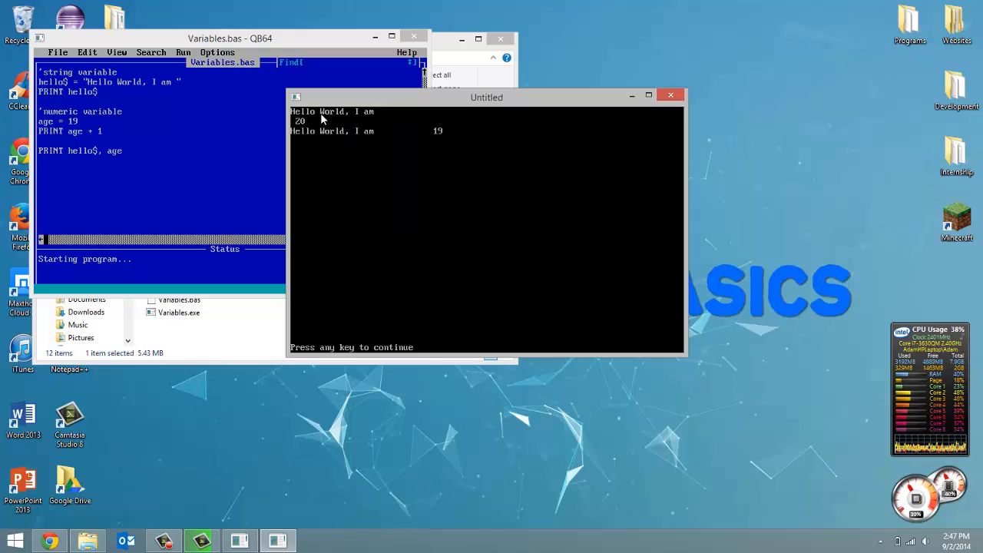
pyautogui.moveTo(110, 105)
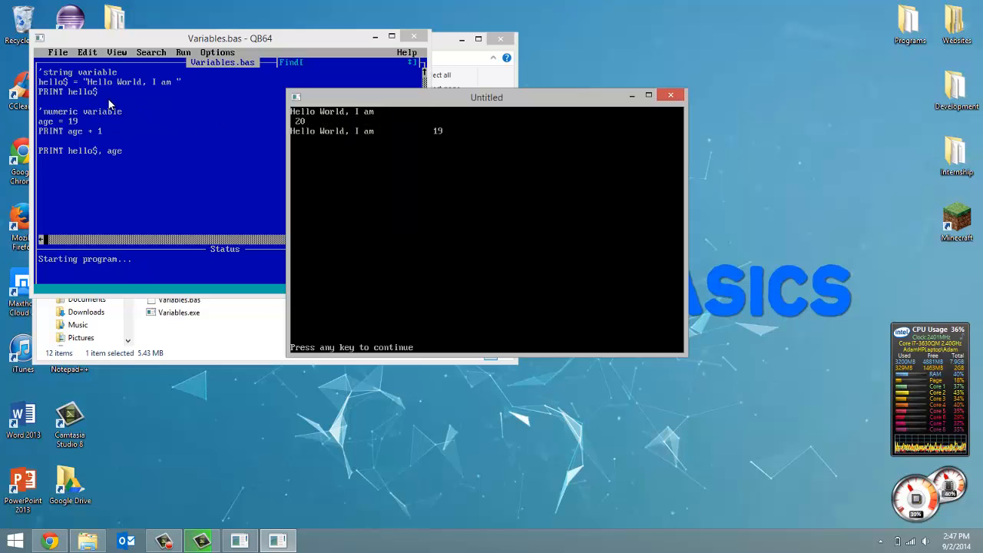
pyautogui.click(231, 154)
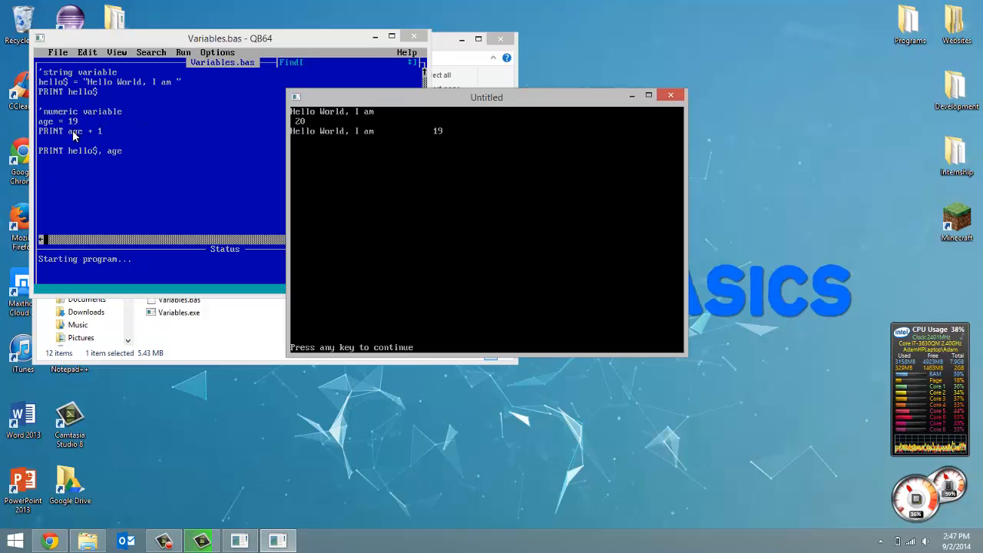
pyautogui.moveTo(88, 141)
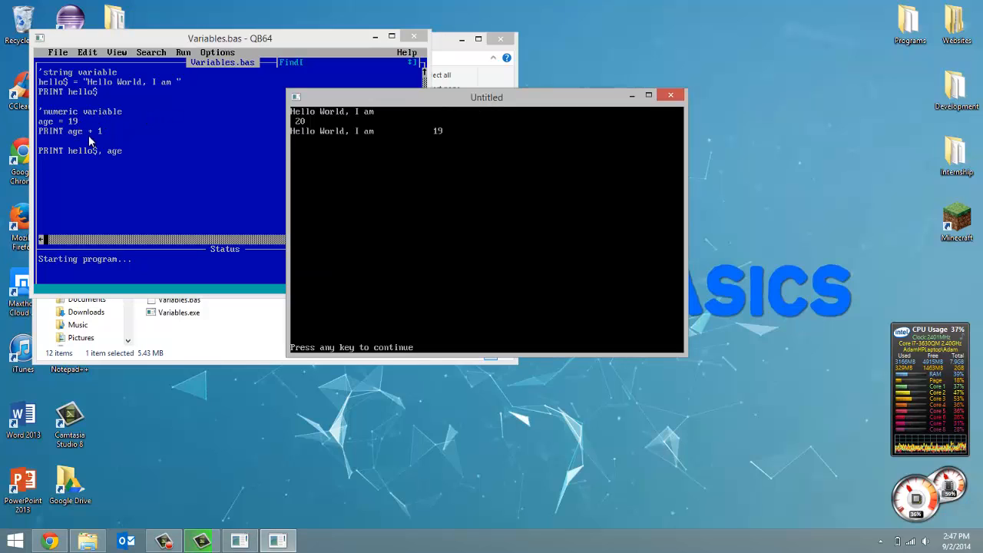
pyautogui.moveTo(74, 134)
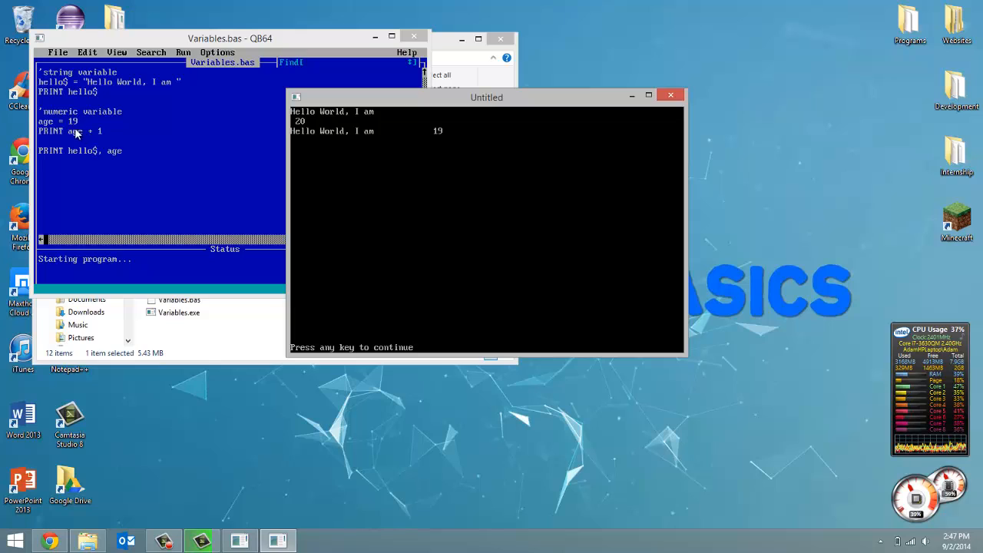
pyautogui.moveTo(48, 169)
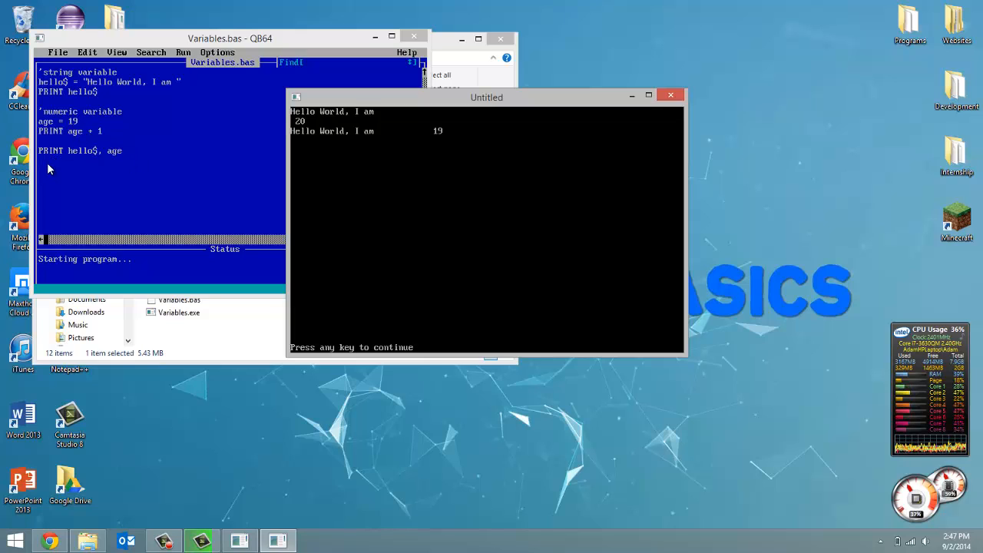
pyautogui.moveTo(165, 162)
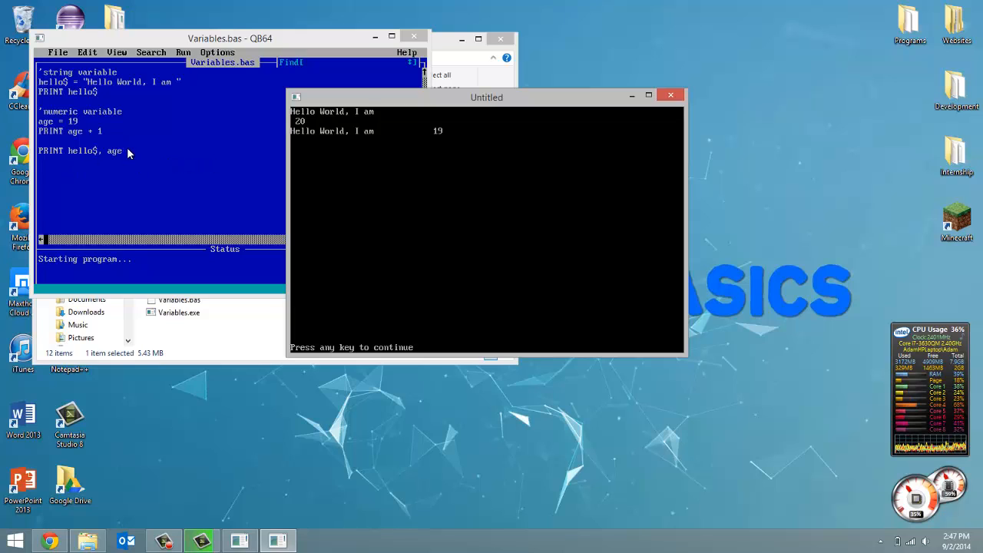
pyautogui.moveTo(514, 136)
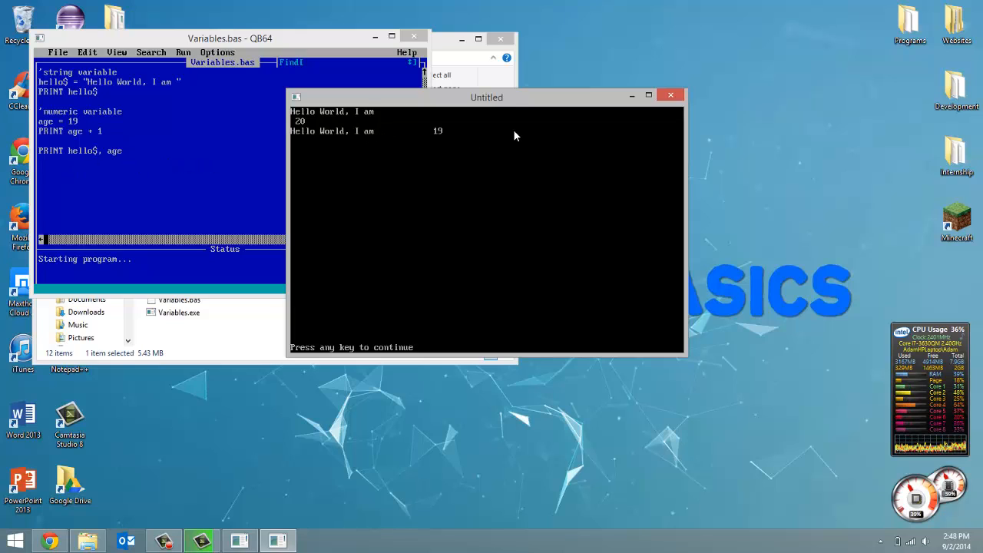
pyautogui.moveTo(101, 157)
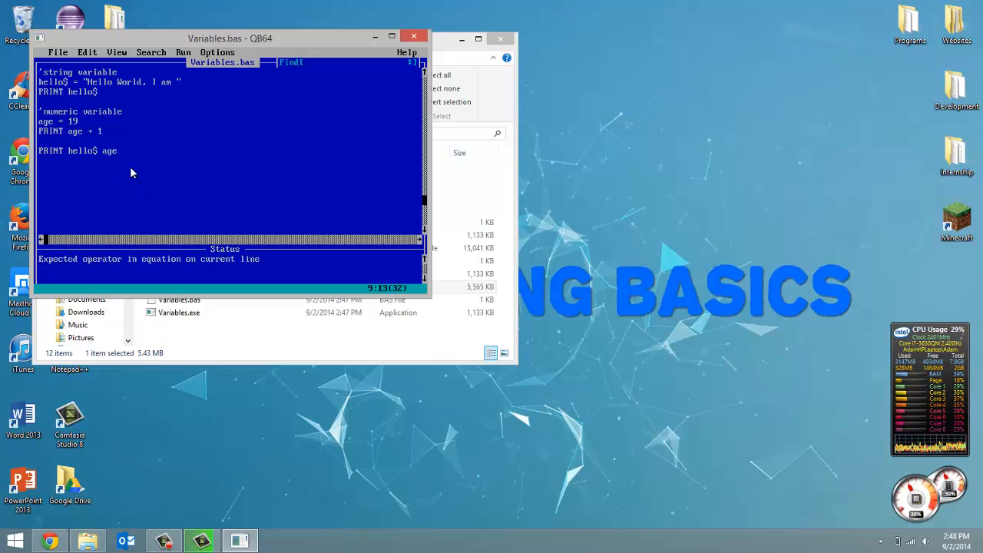
# Step: Change the last line to PRINT hello$; age and rerun without saving
pyautogui.write(';s_')
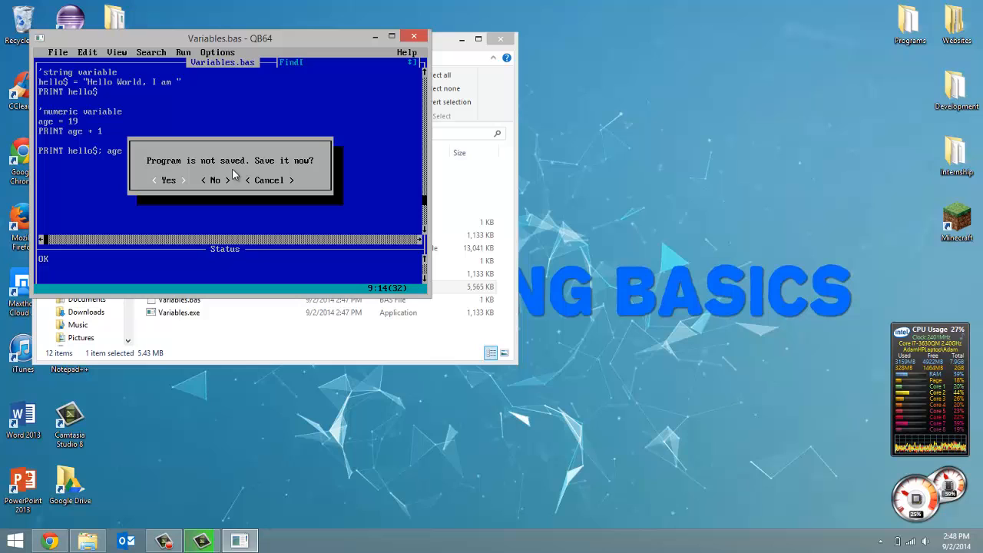
pyautogui.moveTo(223, 181)
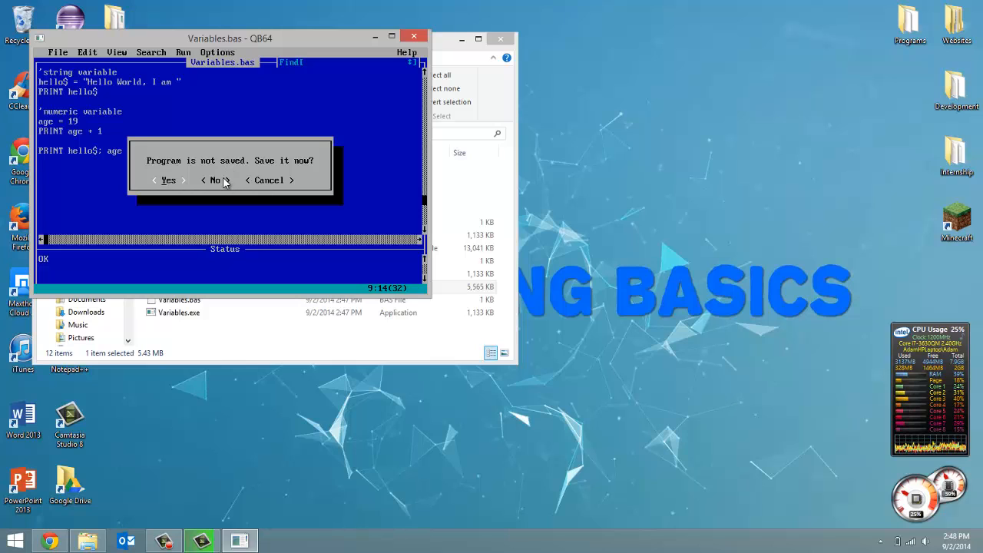
pyautogui.click(216, 180)
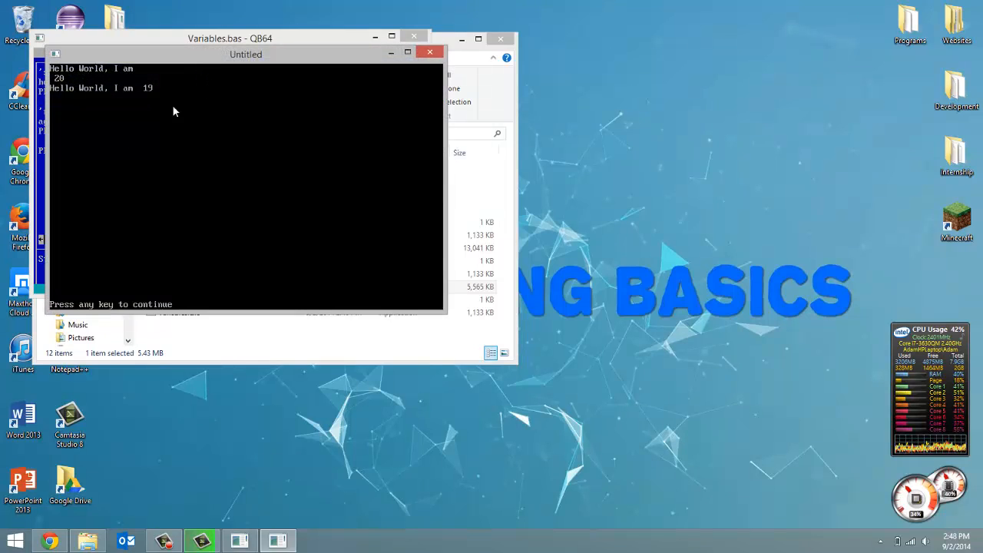
pyautogui.moveTo(181, 101)
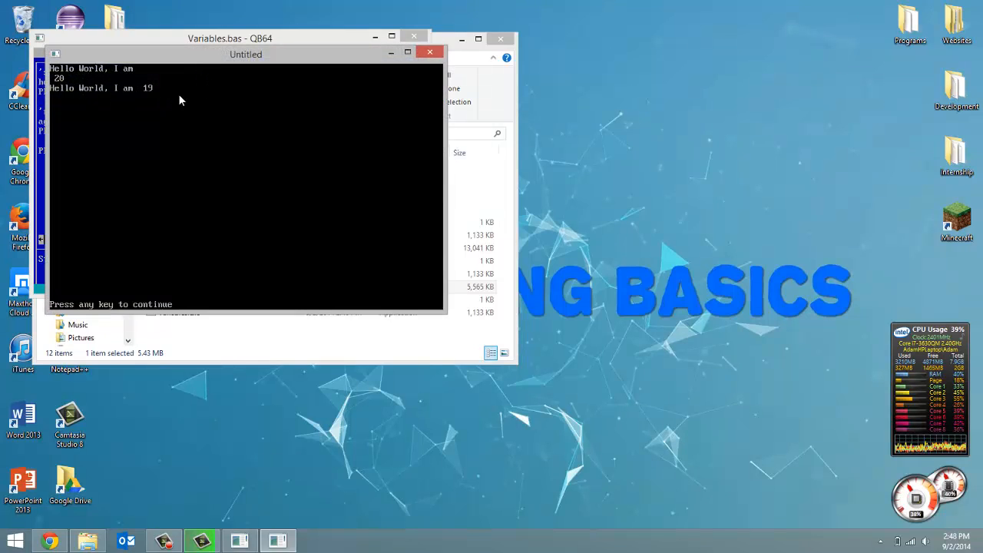
pyautogui.moveTo(369, 115)
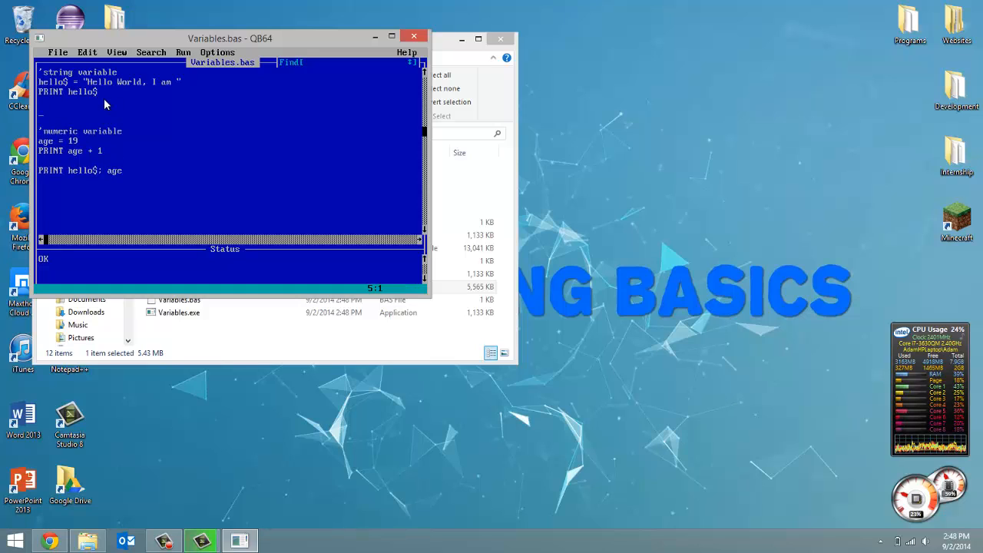
# Step: Insert hello$ = "my age is" after the first PRINT hello$
pyautogui.write('hello$ =')
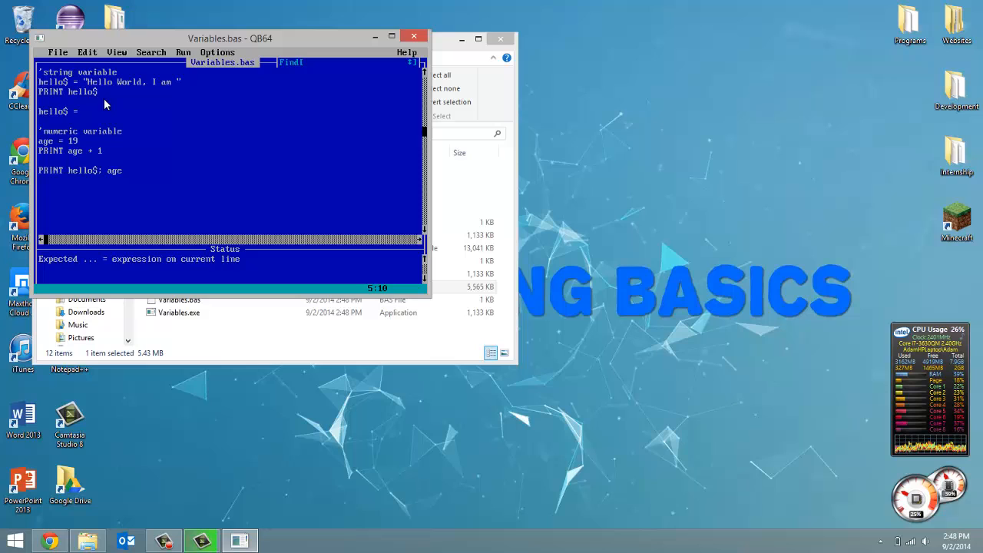
pyautogui.write('my age is')
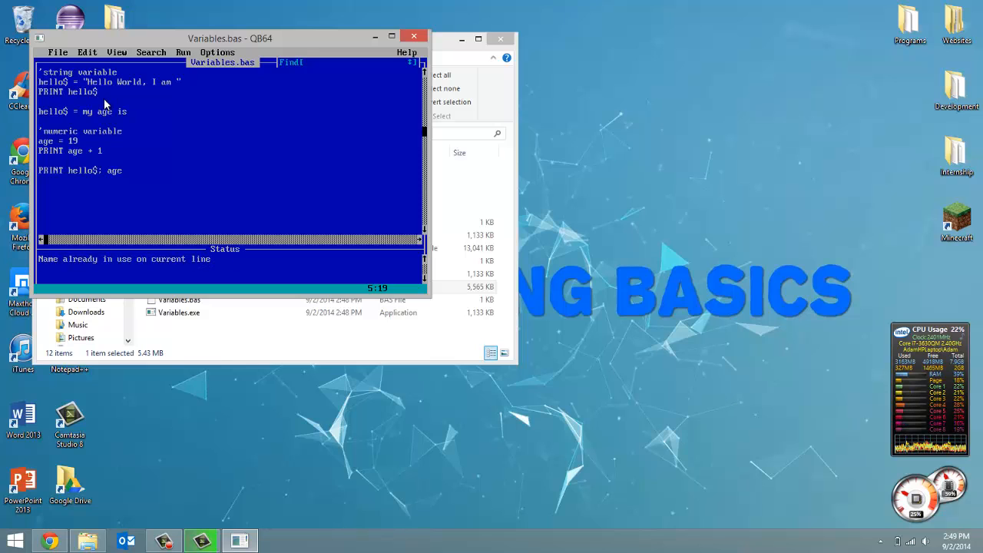
pyautogui.write('"')
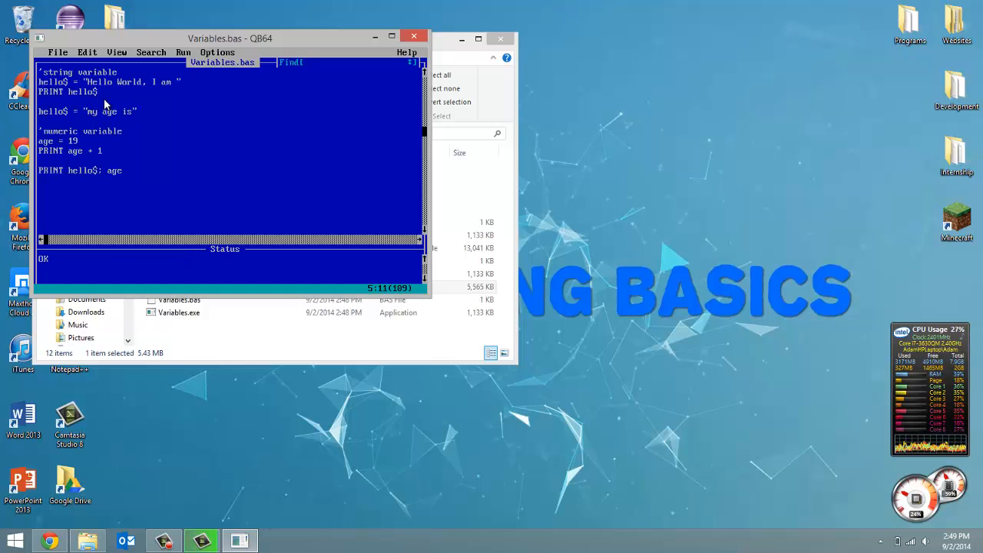
# Step: Rerun Variables.bas with Run > Start so the output shows 'my age is 19'
pyautogui.click(57, 52)
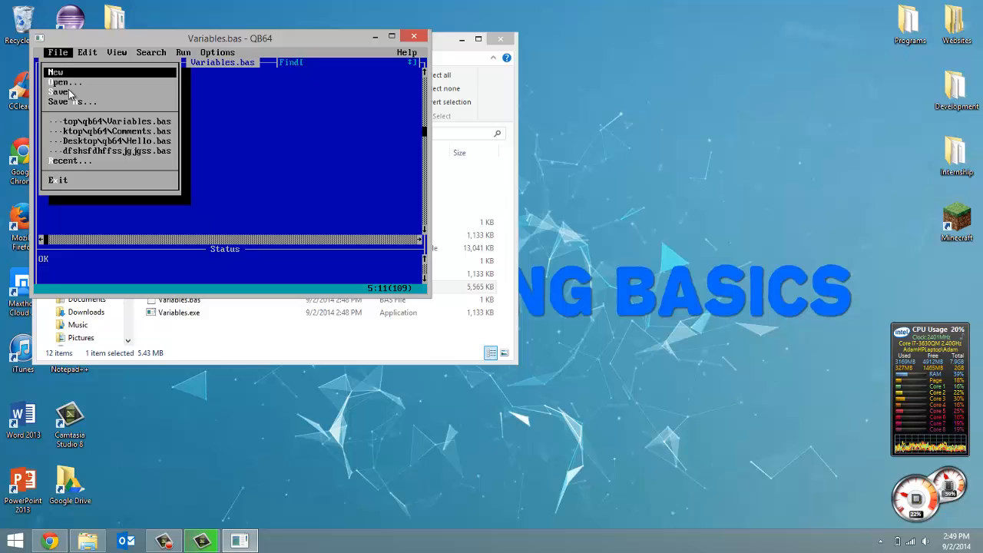
pyautogui.click(183, 52)
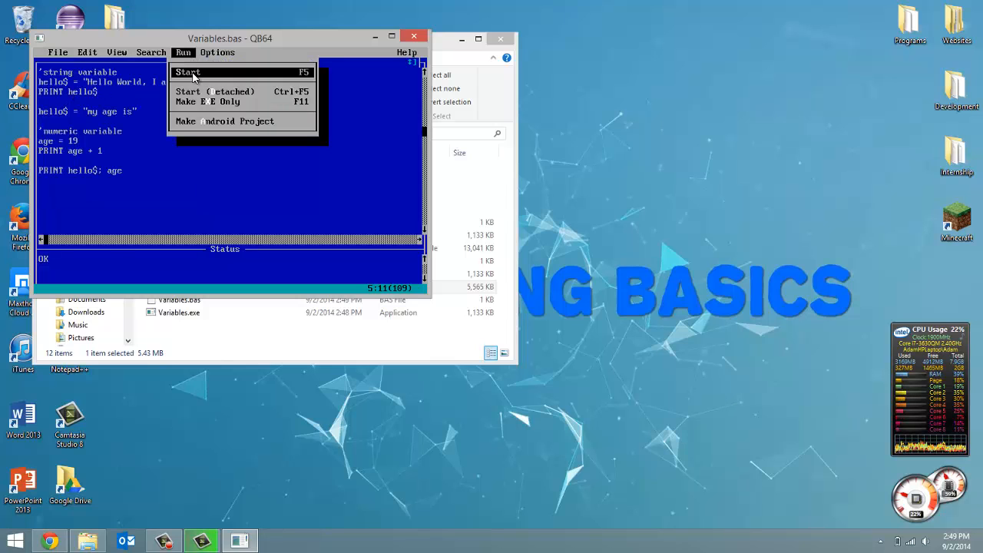
pyautogui.click(188, 72)
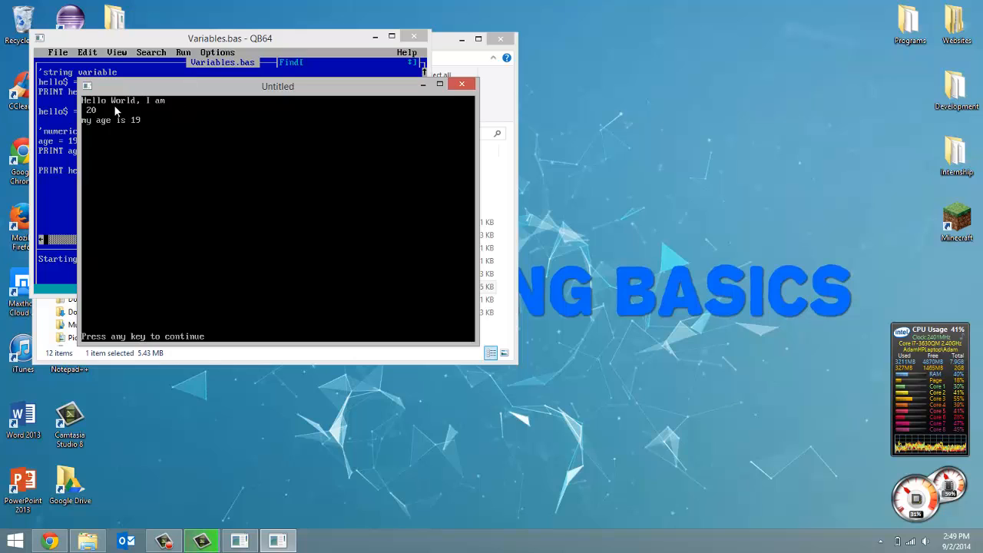
pyautogui.moveTo(92, 115)
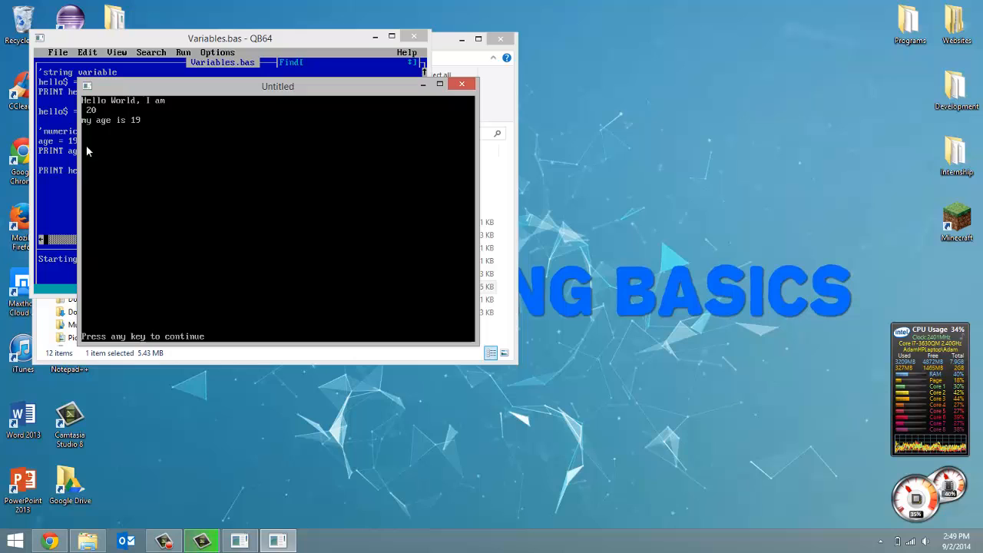
pyautogui.moveTo(99, 130)
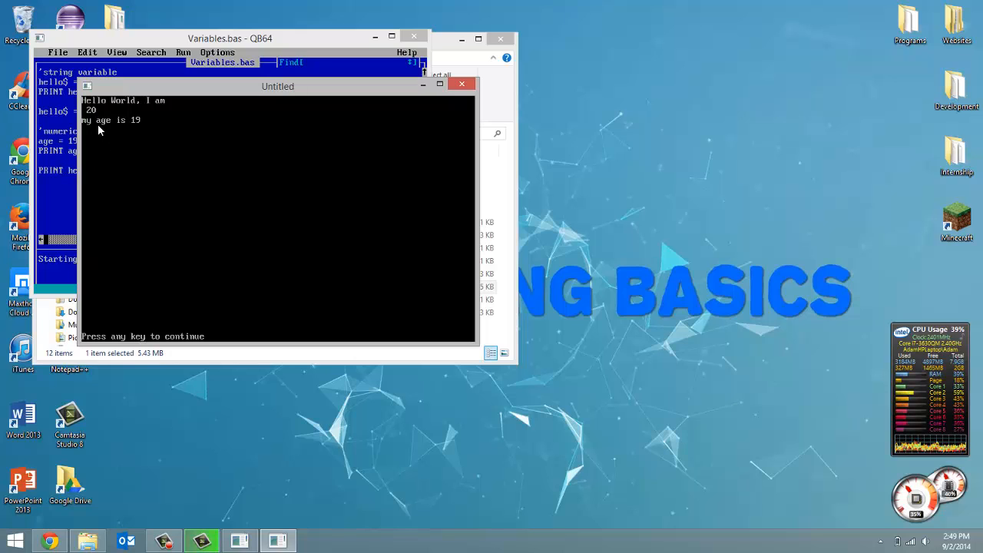